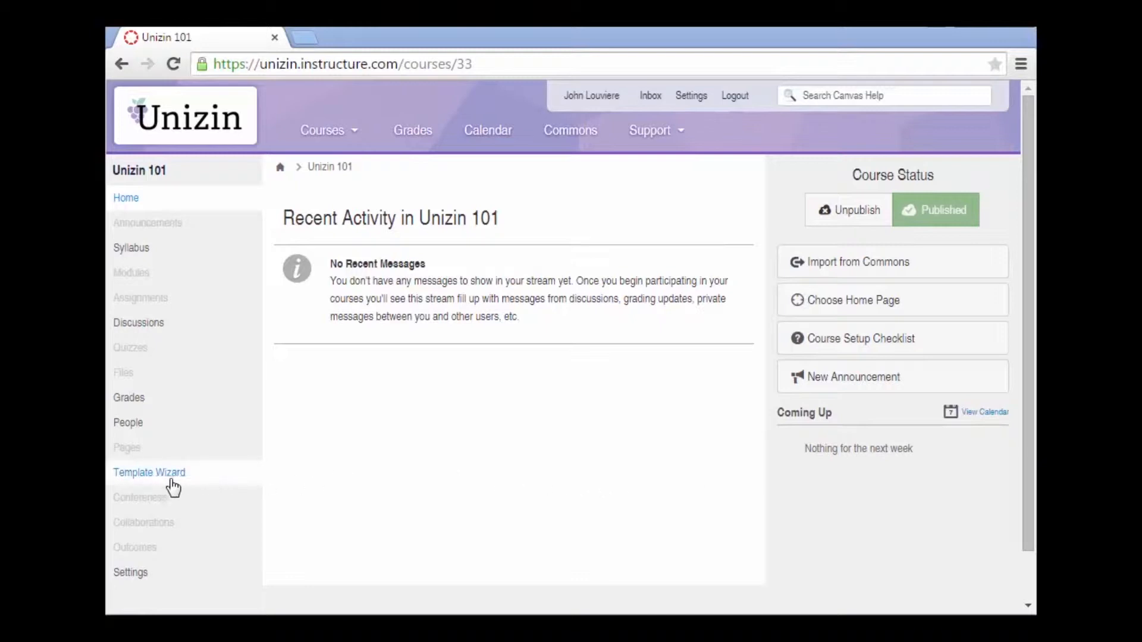
# Open the Unizin 101 course's Template Wizard tools page.
pyautogui.click(149, 473)
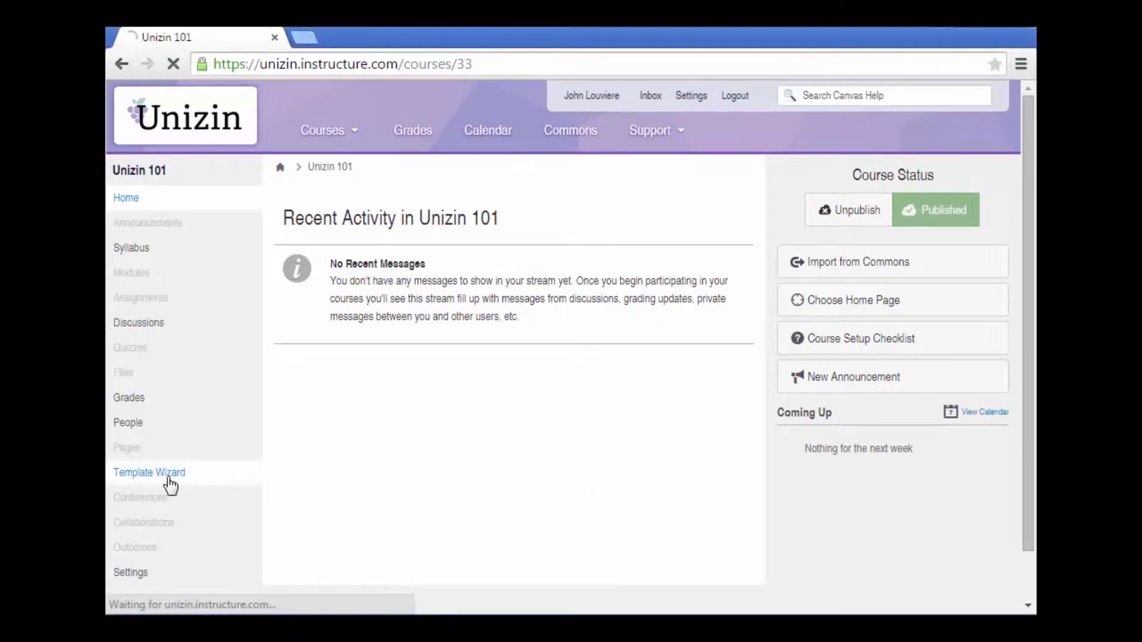
pyautogui.click(149, 472)
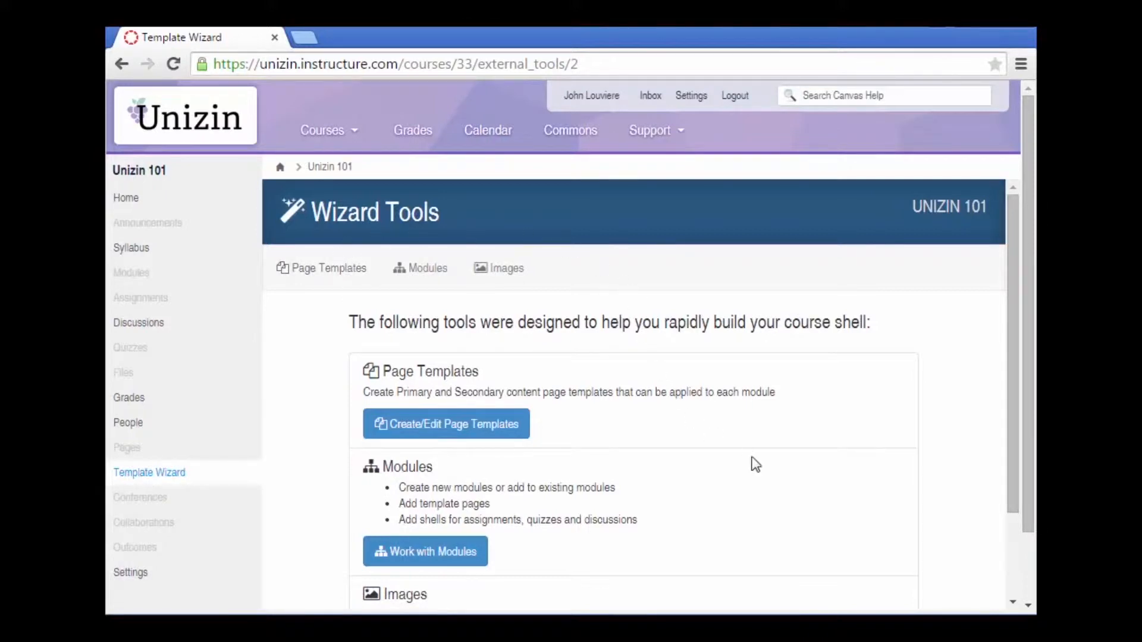
pyautogui.moveTo(771, 484)
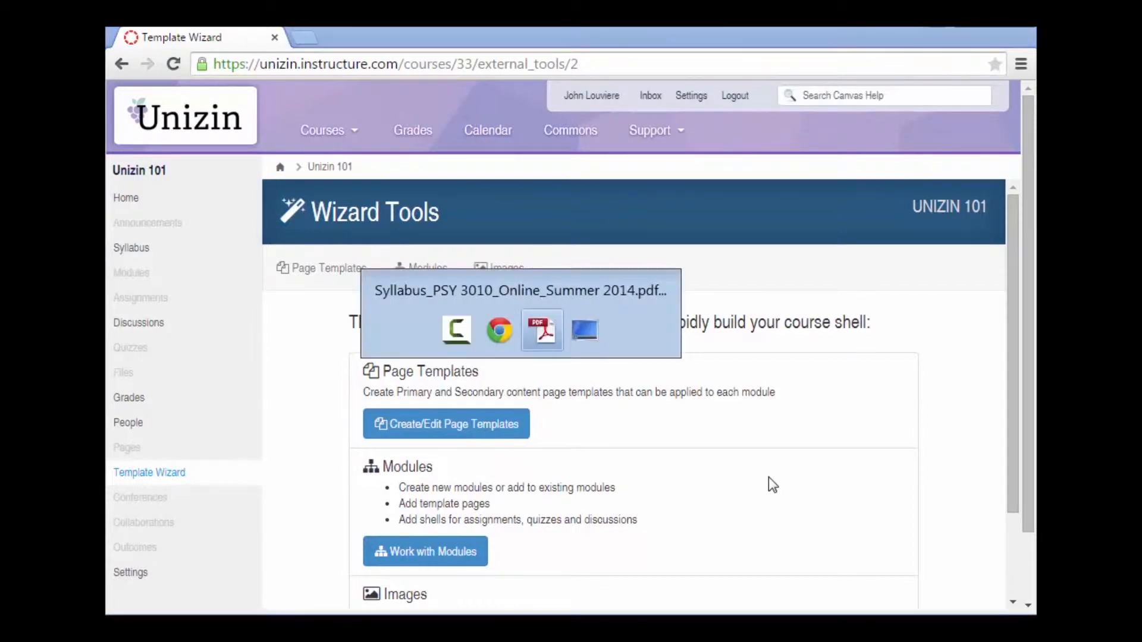
# Bring the PSY 3010 syllabus PDF forward to its Week 1 and Week 2 calendar.
pyautogui.click(541, 330)
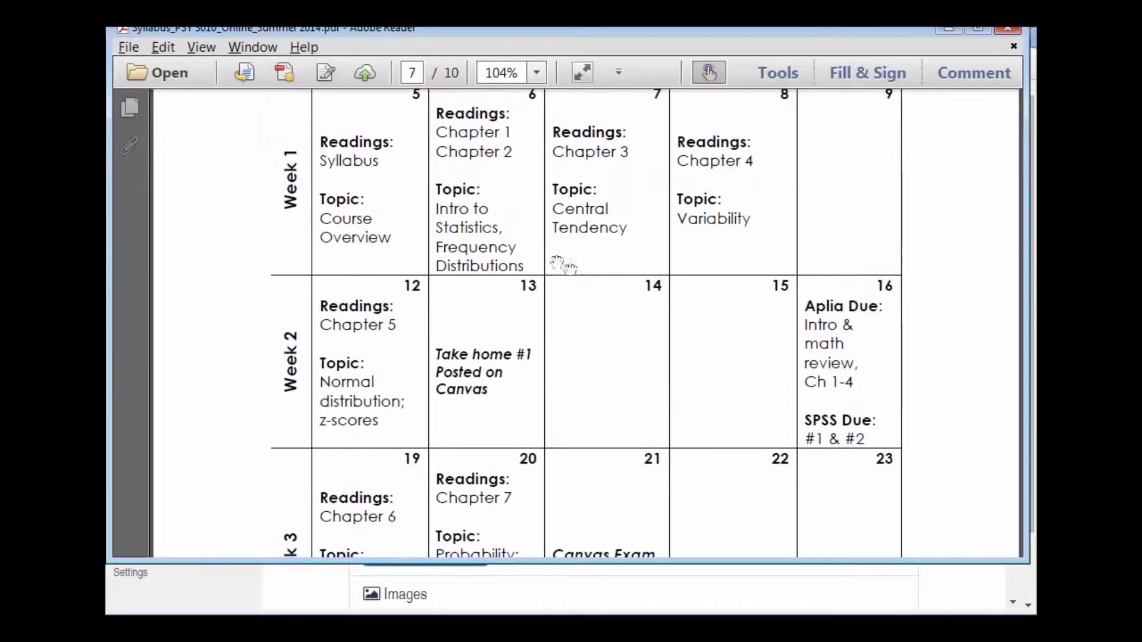
pyautogui.moveTo(436, 246)
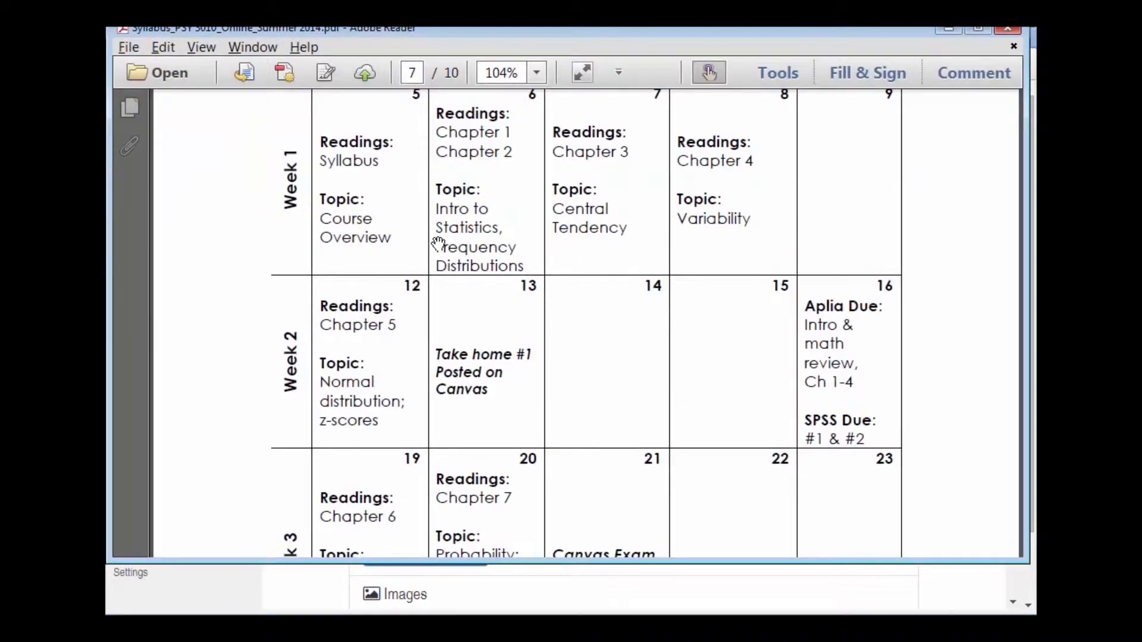
pyautogui.moveTo(292, 239)
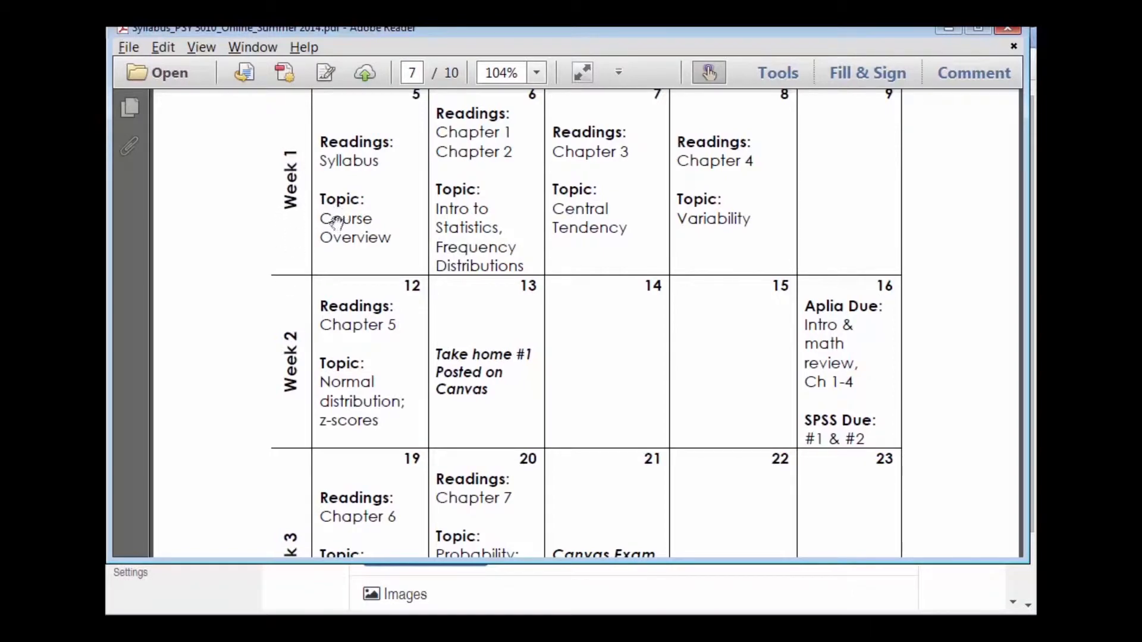
pyautogui.moveTo(348, 363)
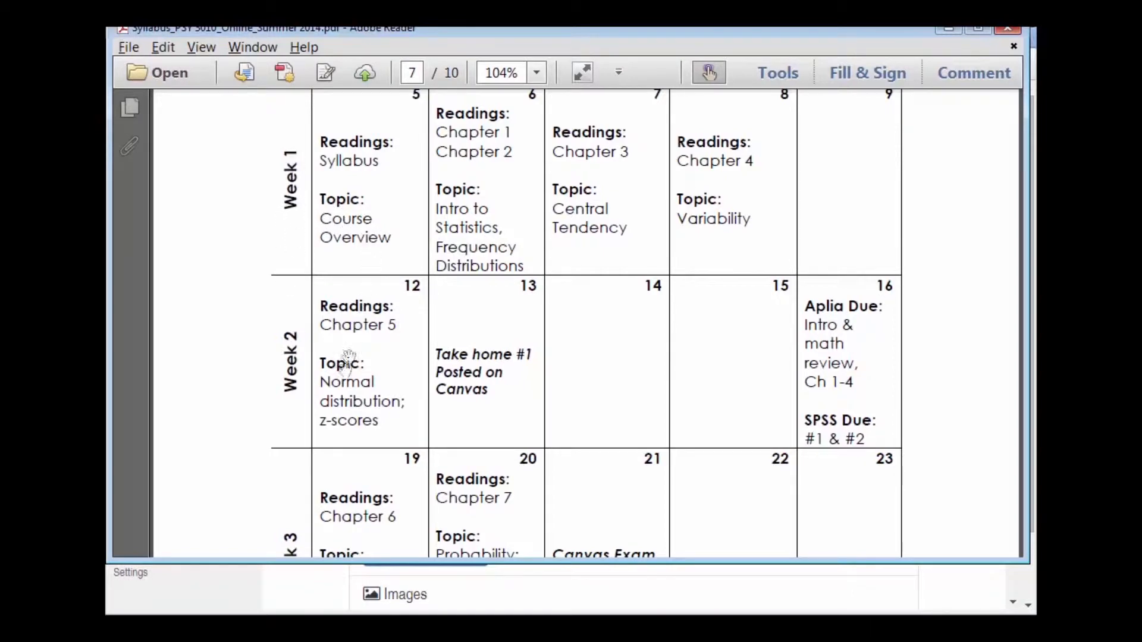
pyautogui.moveTo(353, 430)
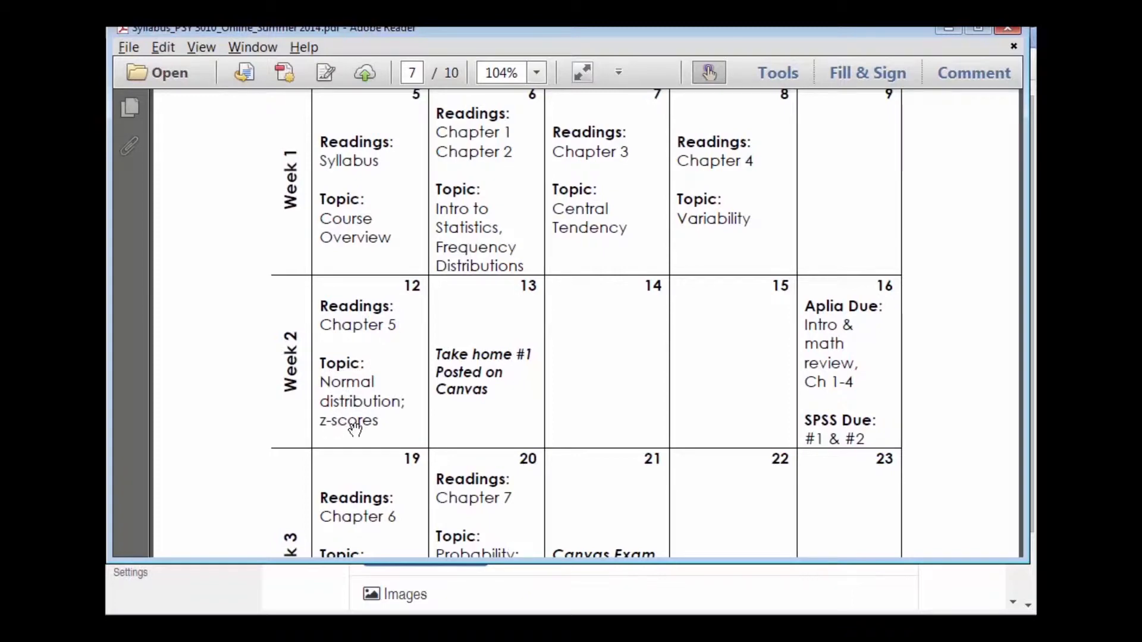
pyautogui.moveTo(376, 266)
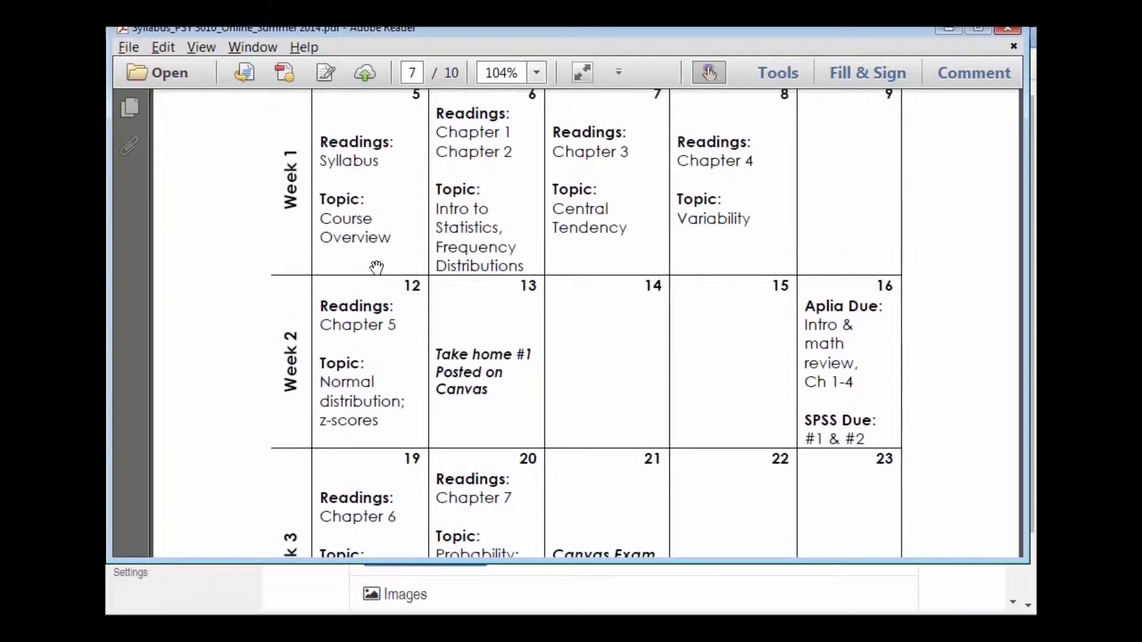
pyautogui.moveTo(481, 117)
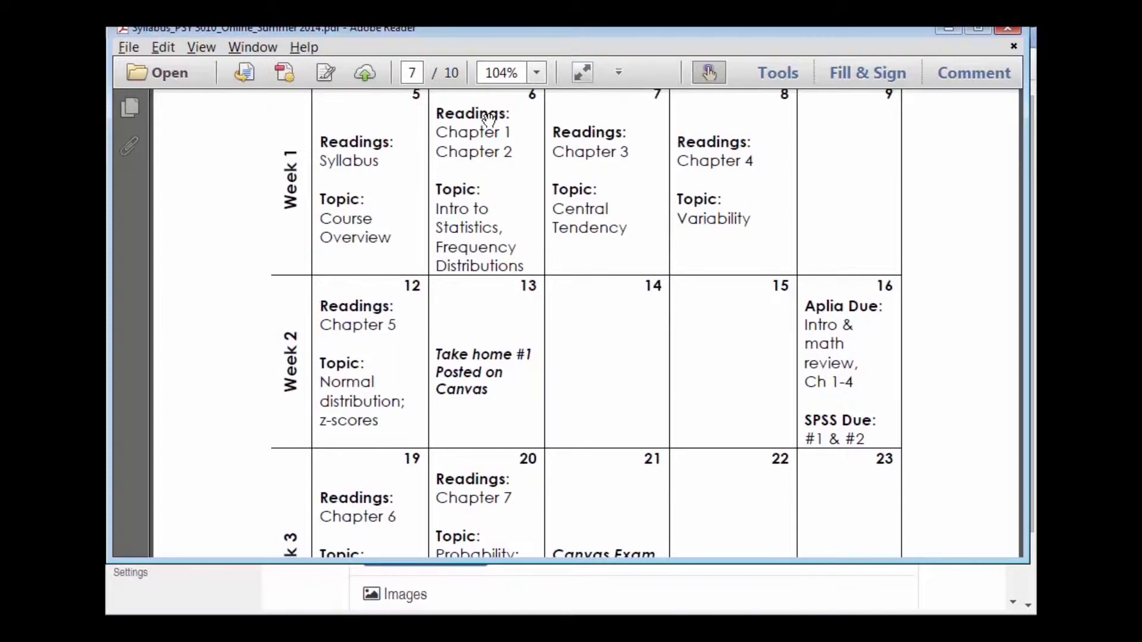
pyautogui.moveTo(869, 364)
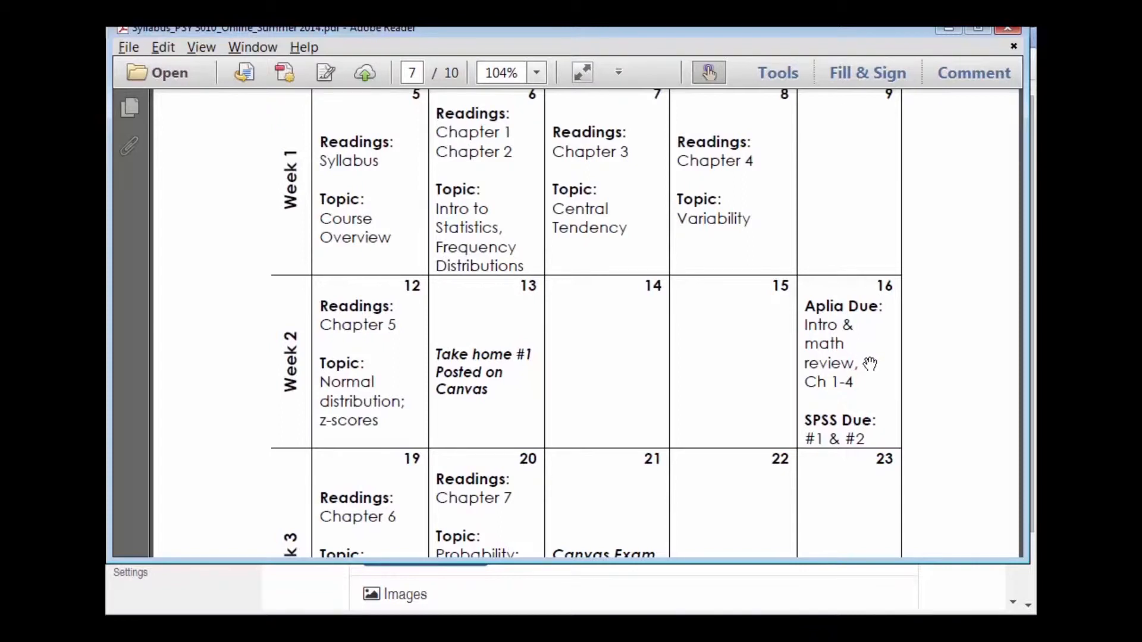
pyautogui.moveTo(851, 380)
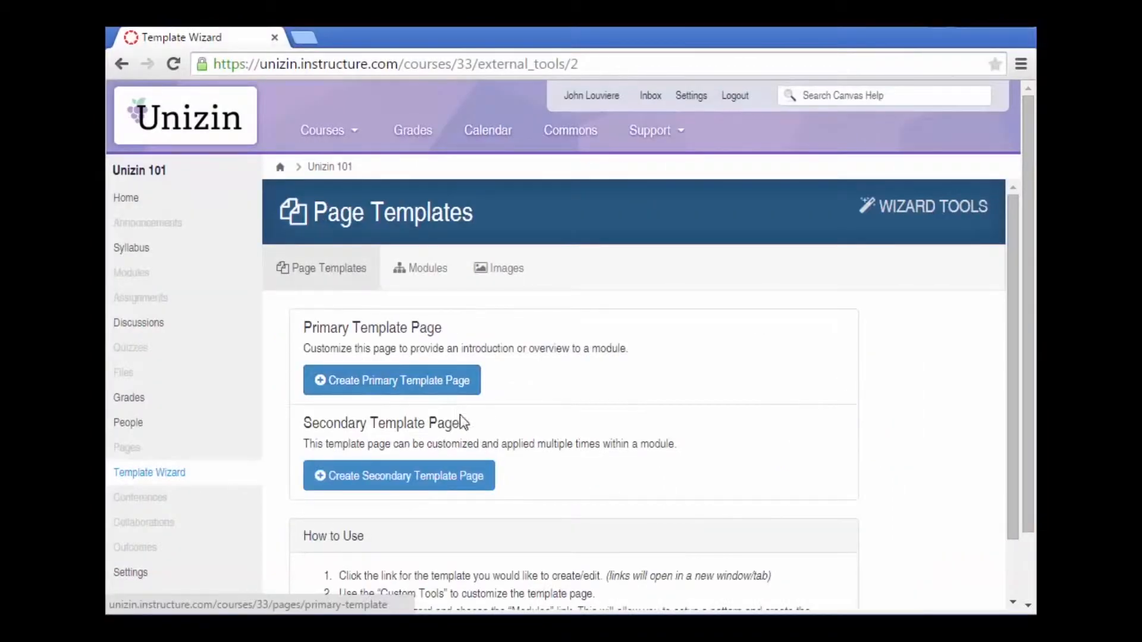
pyautogui.moveTo(403, 450)
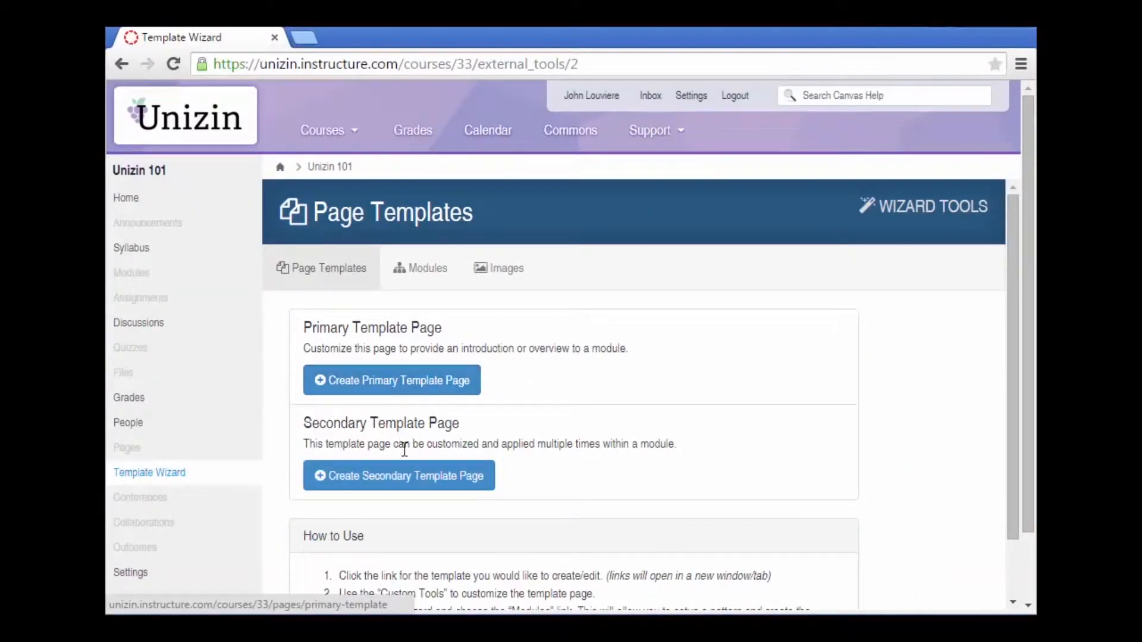
pyautogui.moveTo(397, 406)
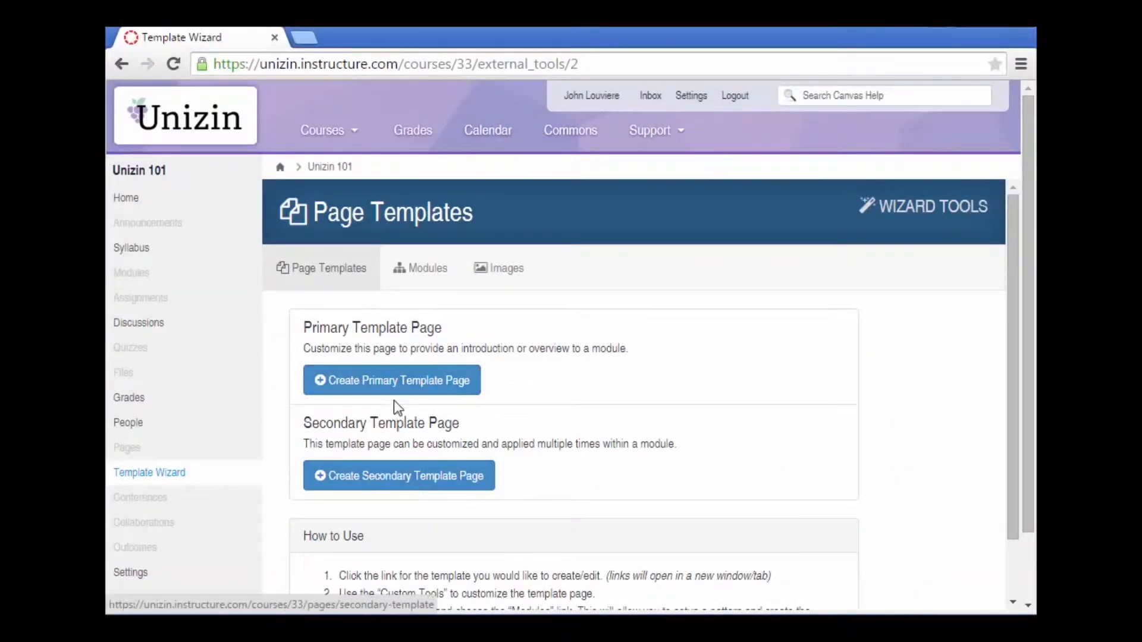
pyautogui.moveTo(506, 395)
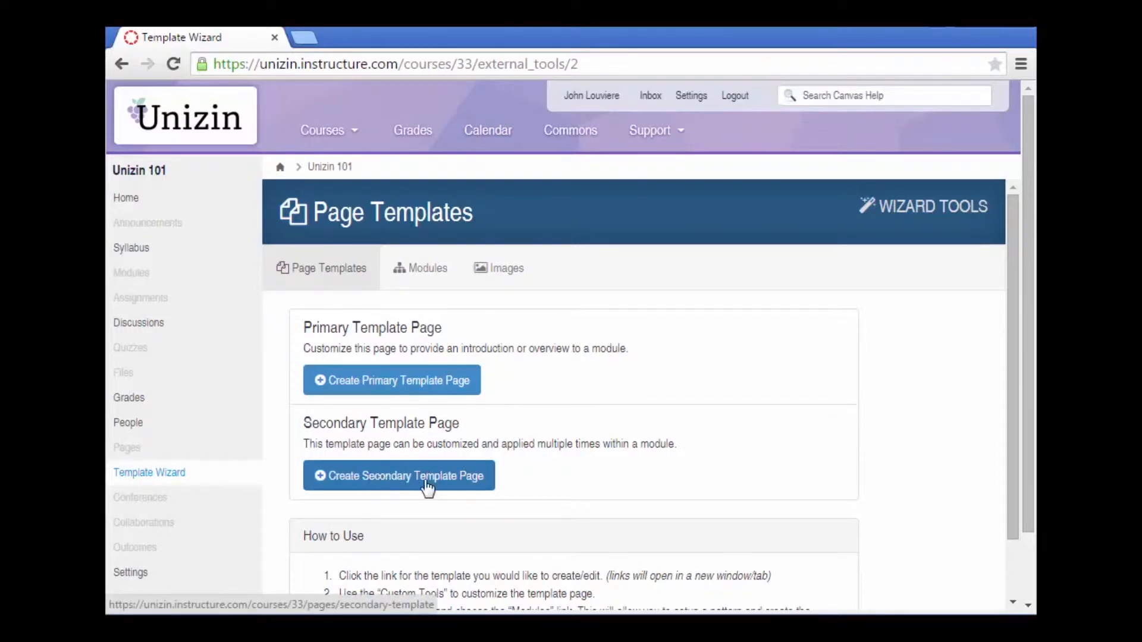
# Create the Primary Template page, opening it empty for editing in a new tab.
pyautogui.click(391, 380)
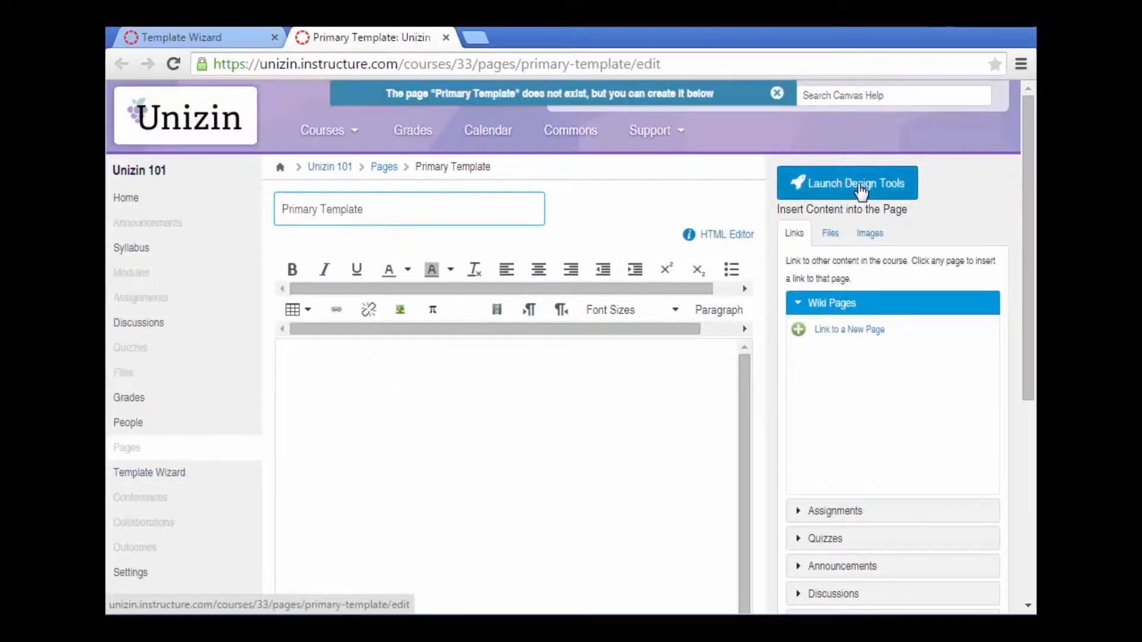
# Apply a brown banner theme, add a Readings section, and save the Primary Template page.
pyautogui.click(857, 182)
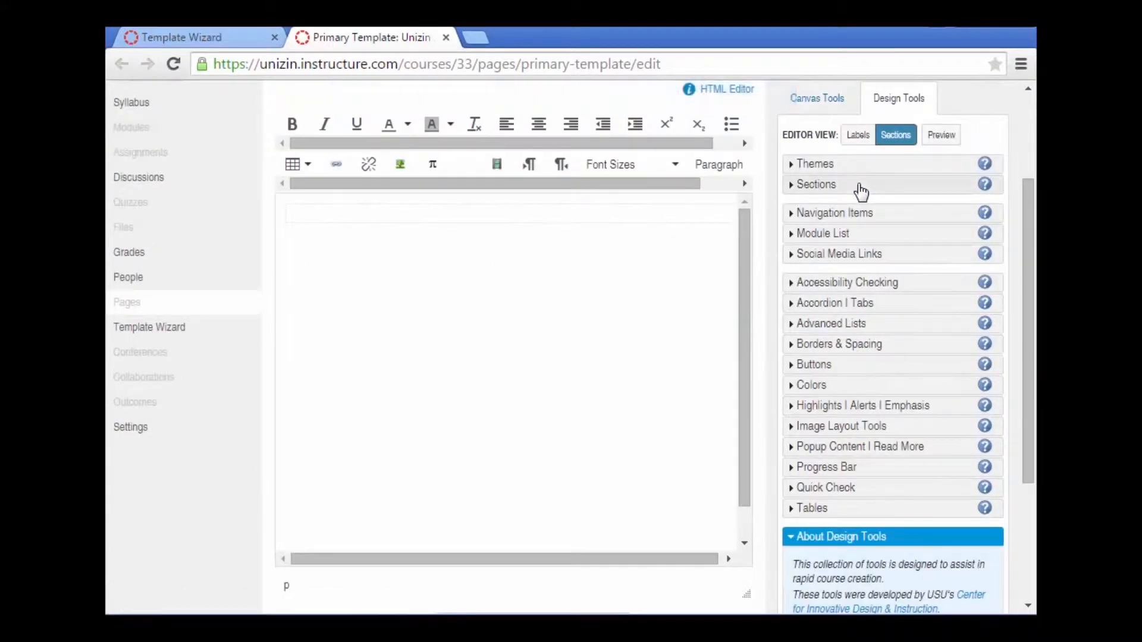
pyautogui.moveTo(818, 169)
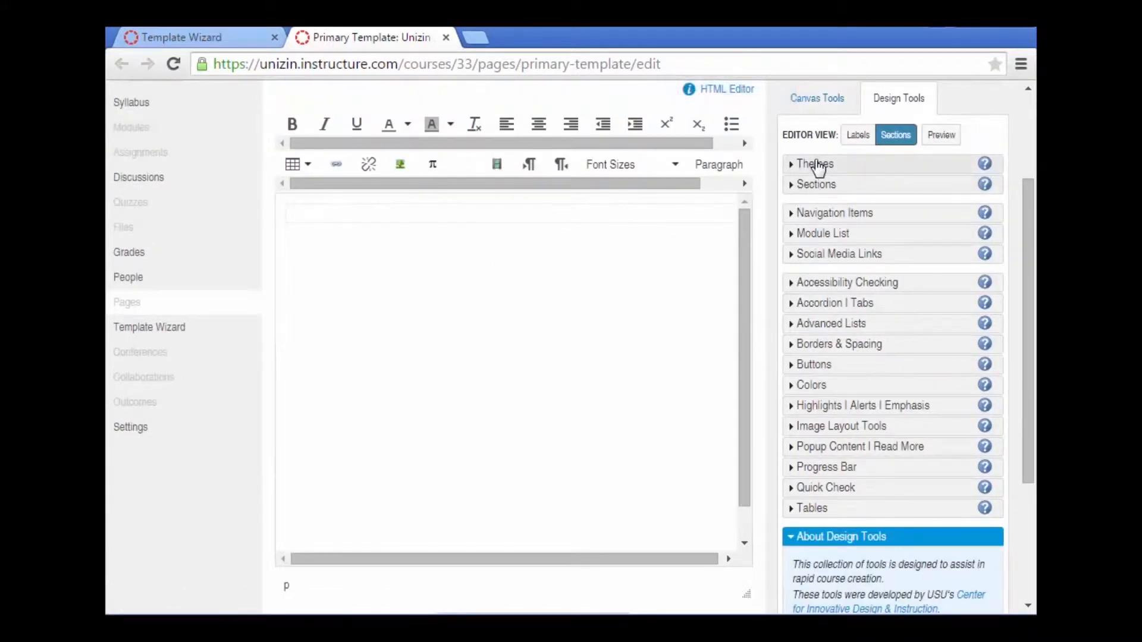
pyautogui.click(814, 165)
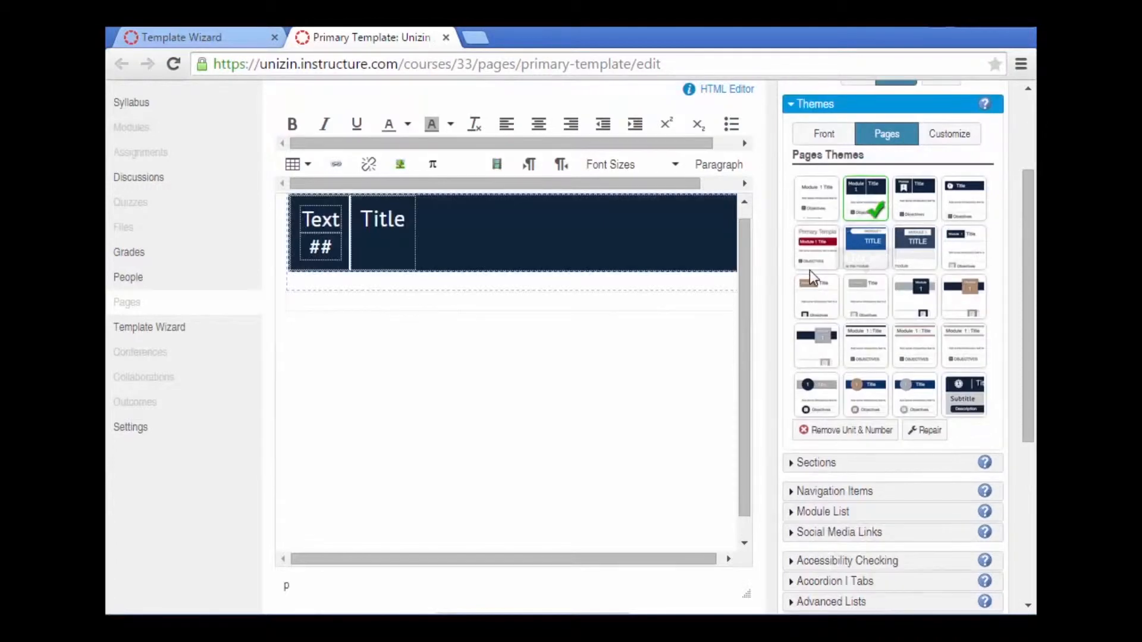
pyautogui.click(817, 296)
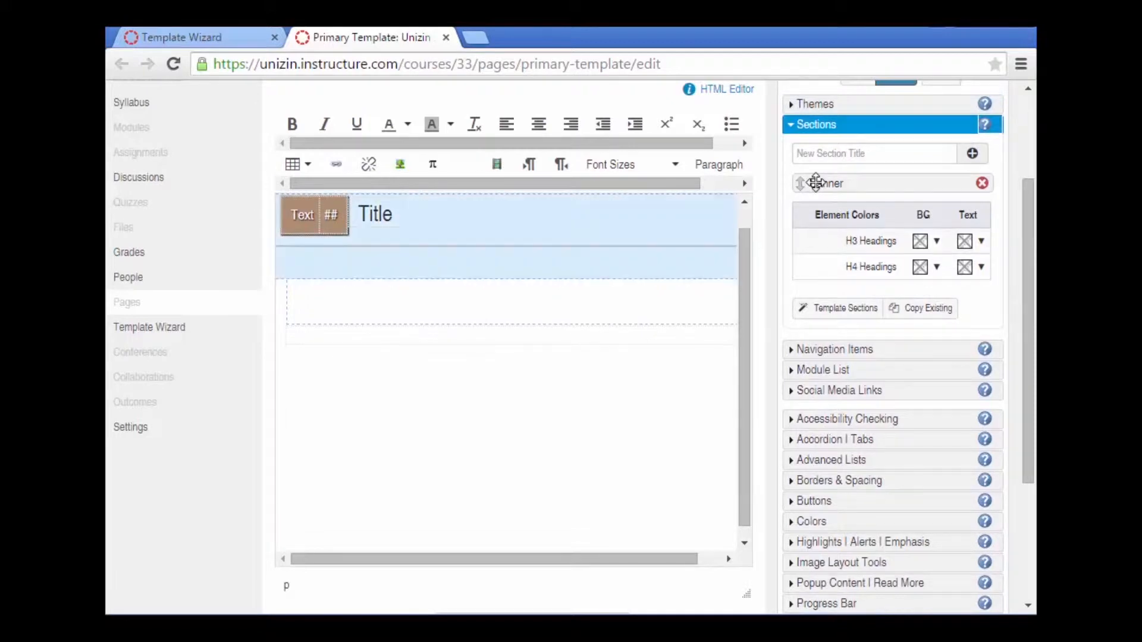
pyautogui.click(844, 308)
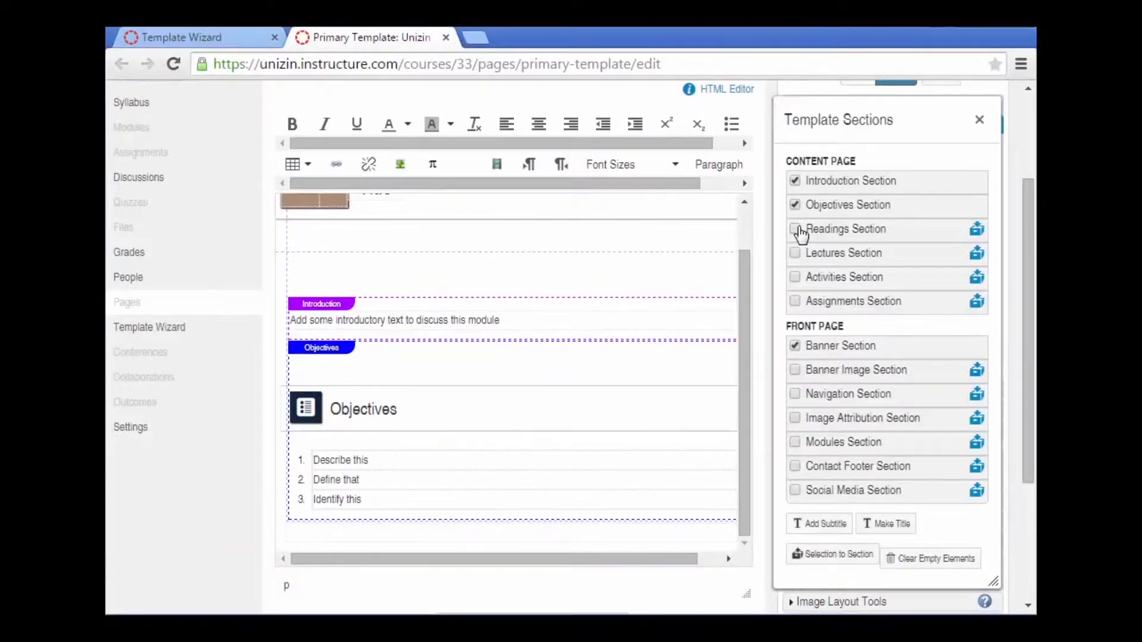
pyautogui.click(795, 302)
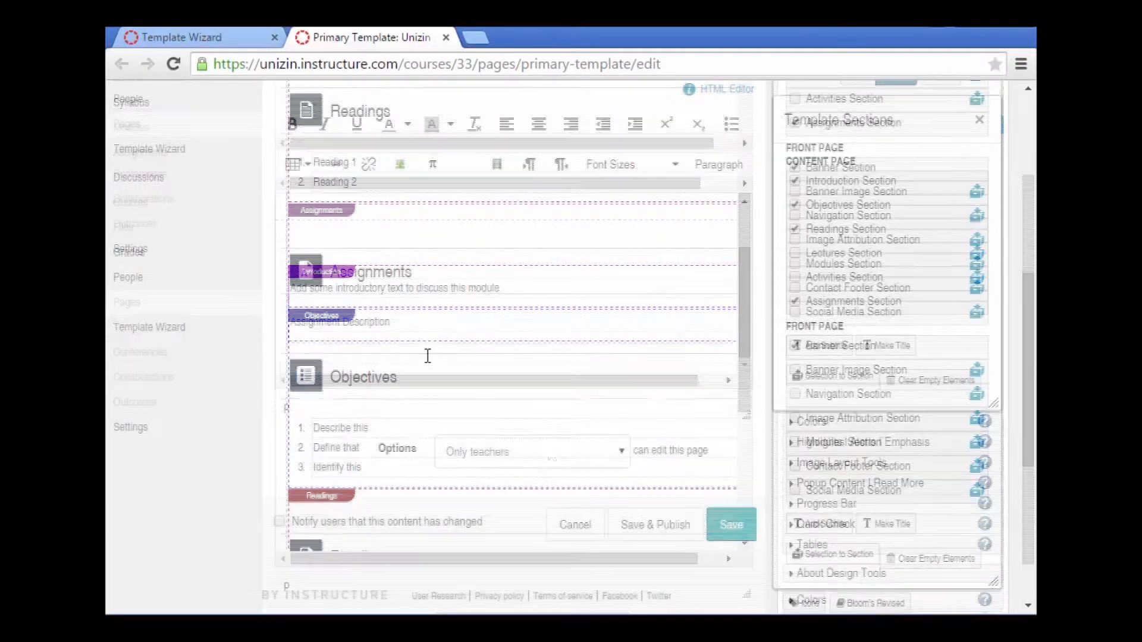
pyautogui.click(731, 524)
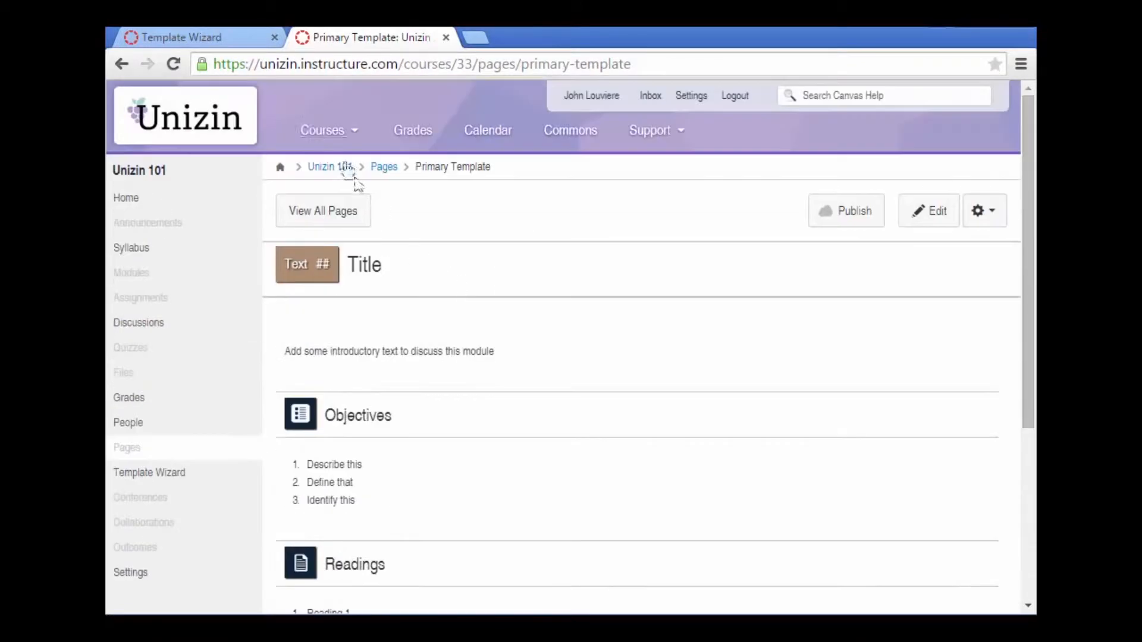
# In the wizard's module builder, set the module count to 15.
pyautogui.click(149, 472)
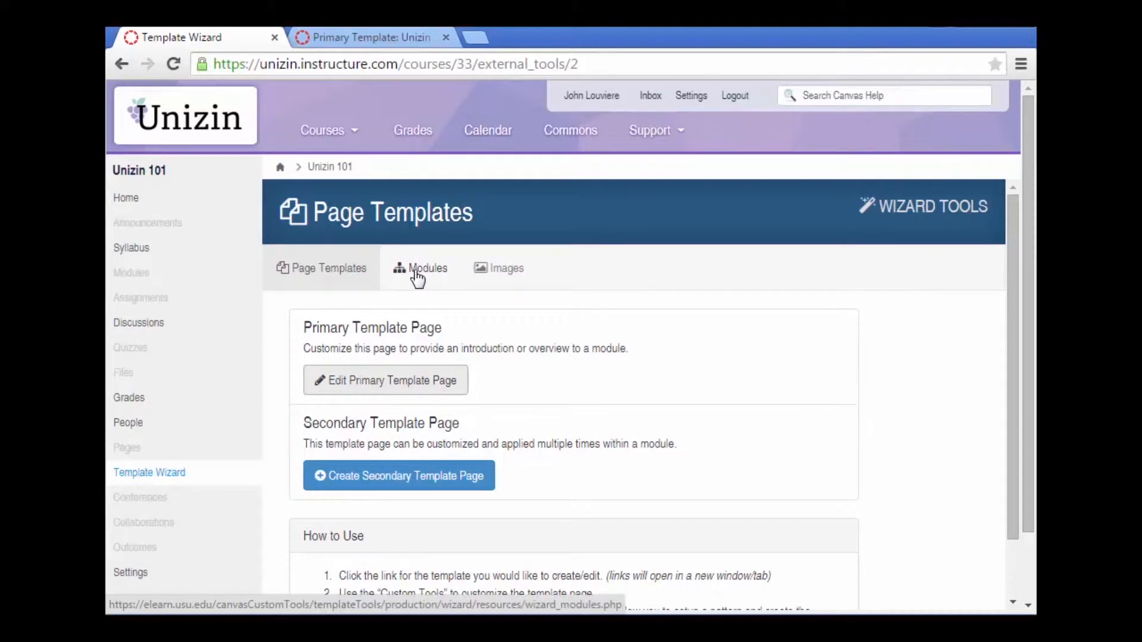
pyautogui.click(427, 268)
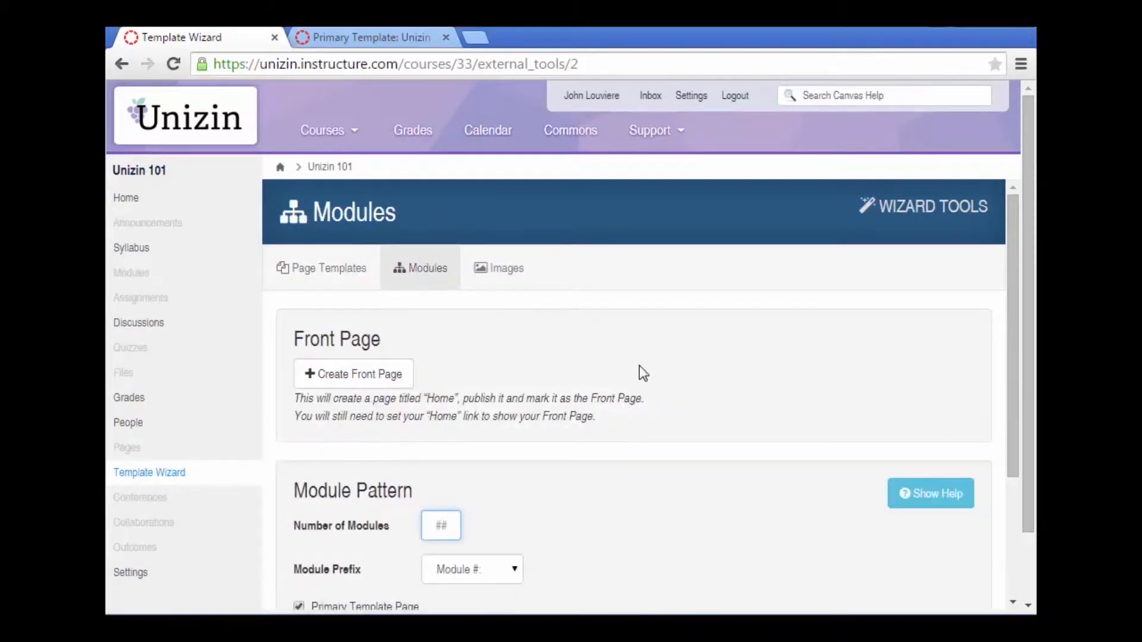
pyautogui.scroll(-3)
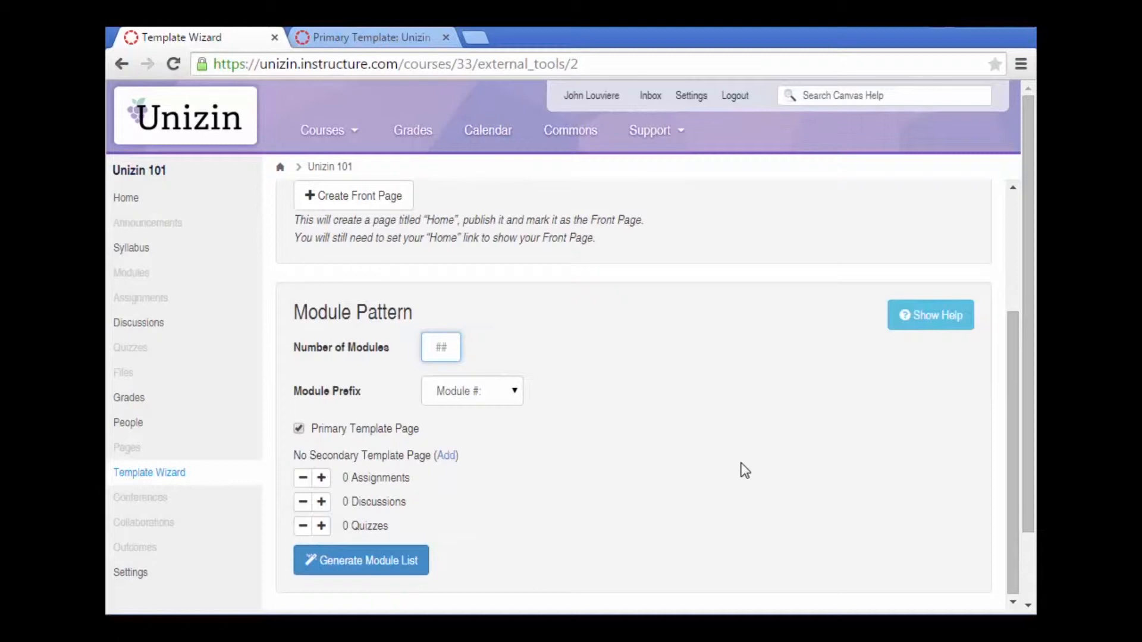
pyautogui.click(441, 347)
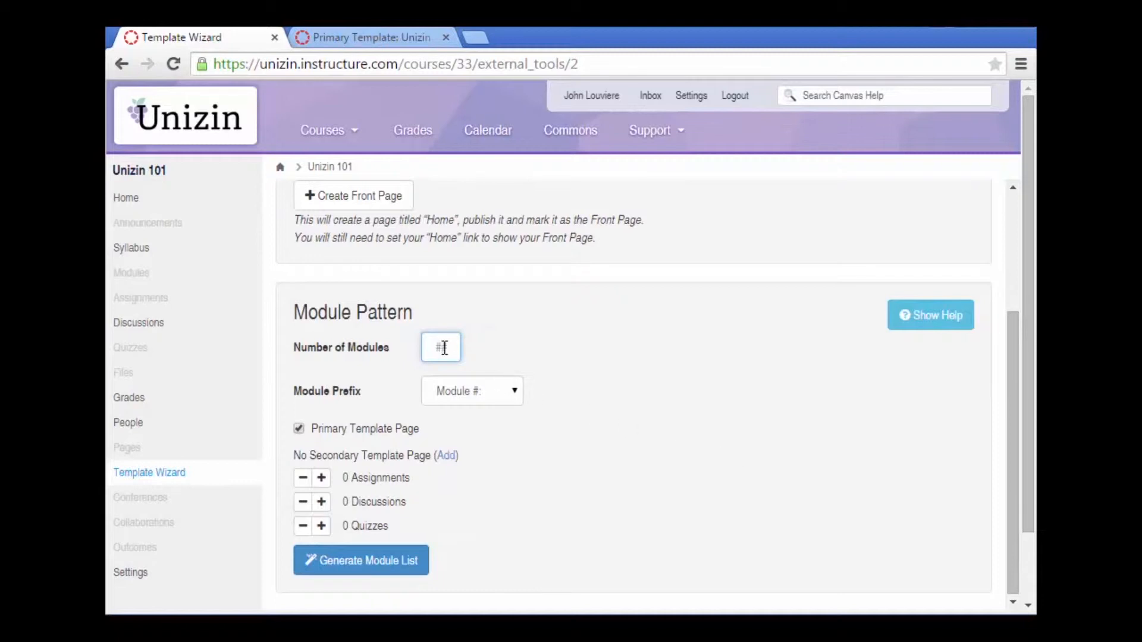
pyautogui.write('15')
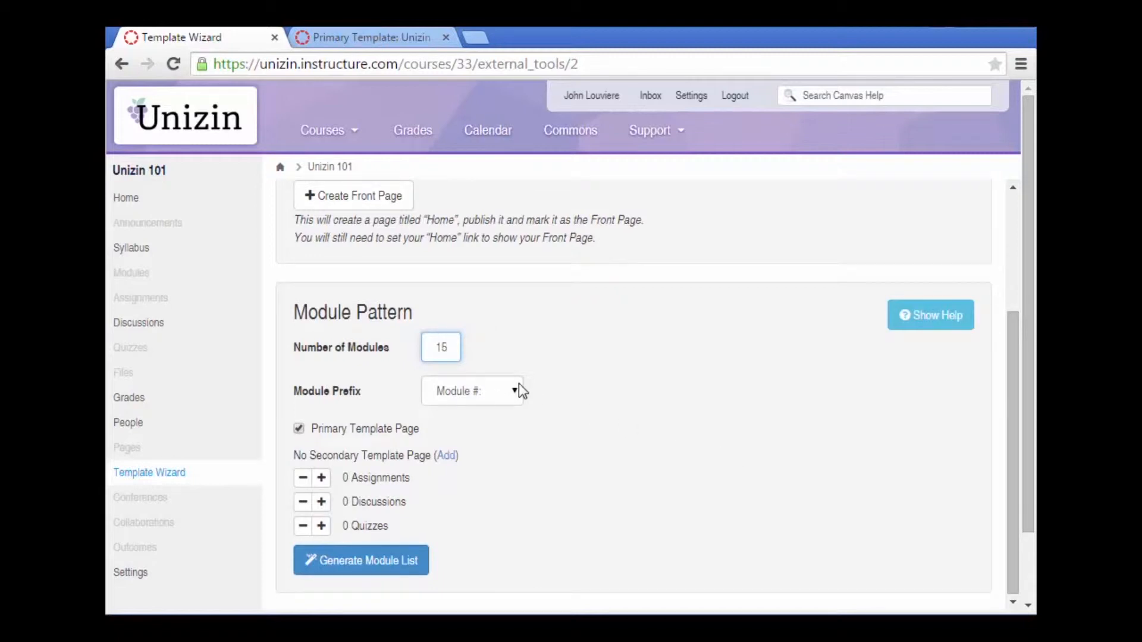
# Prefix modules 'Week #' and add one assignment and one discussion to each.
pyautogui.click(472, 391)
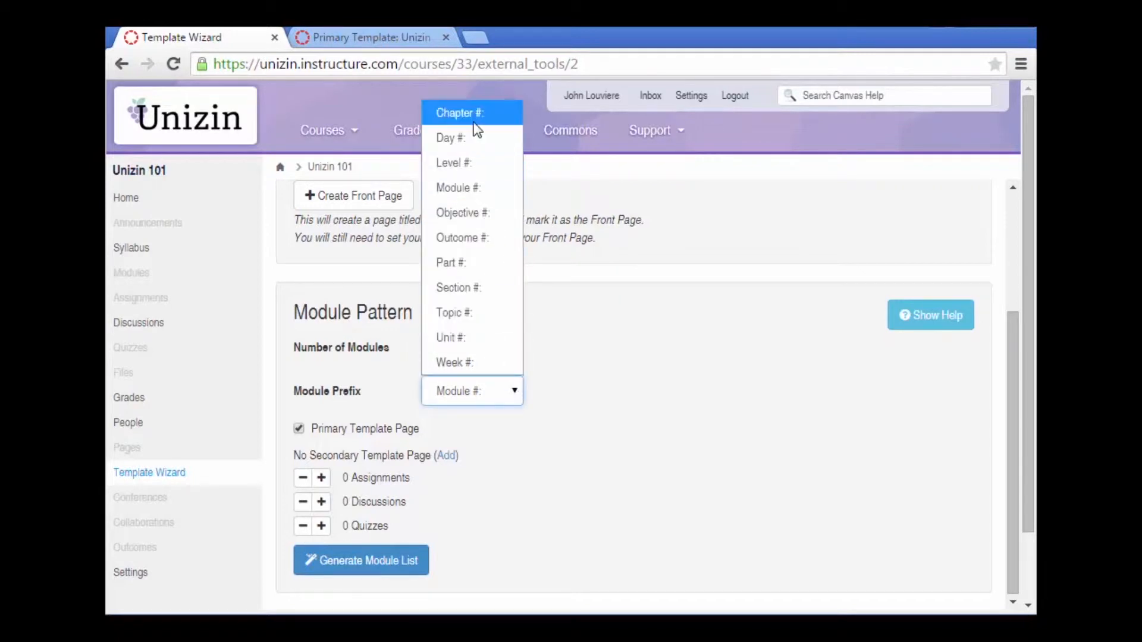
pyautogui.click(455, 362)
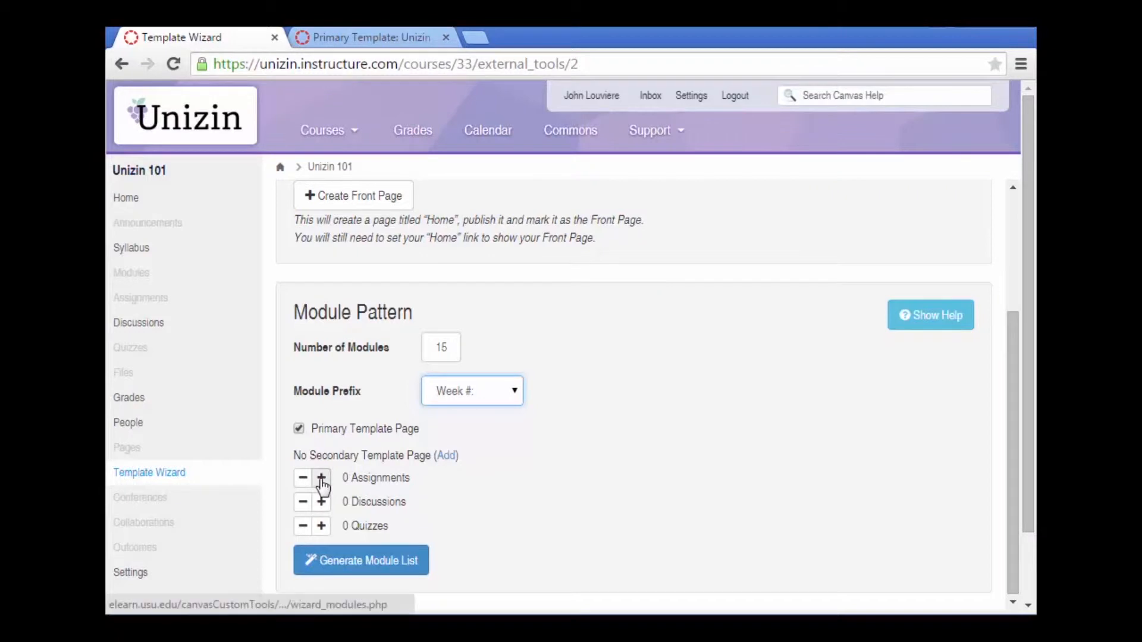
pyautogui.click(321, 478)
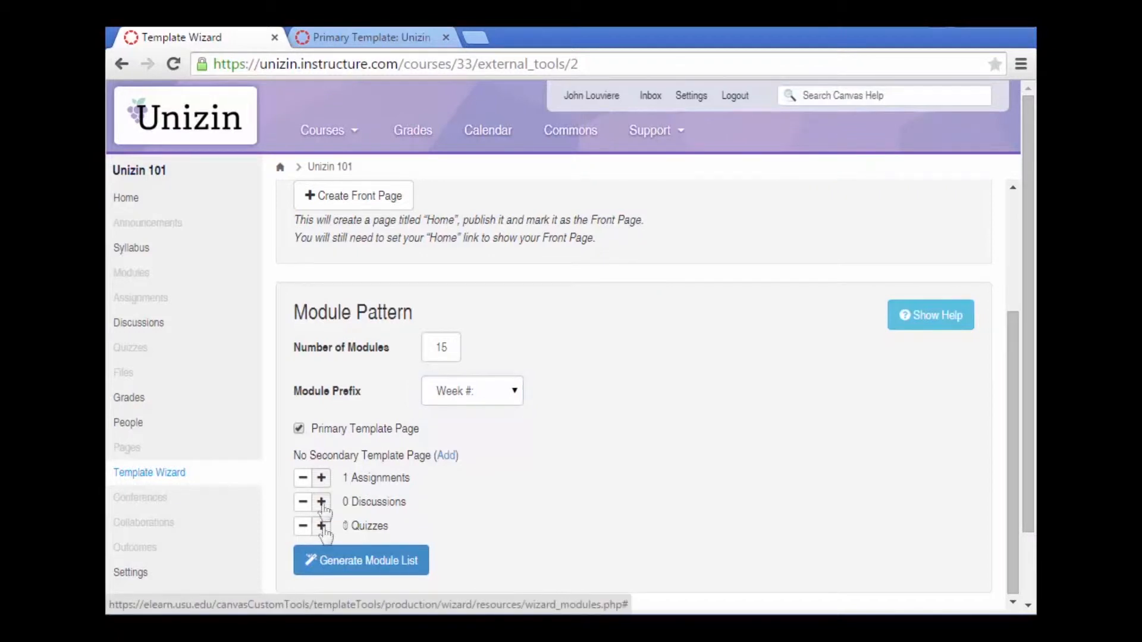
pyautogui.click(360, 560)
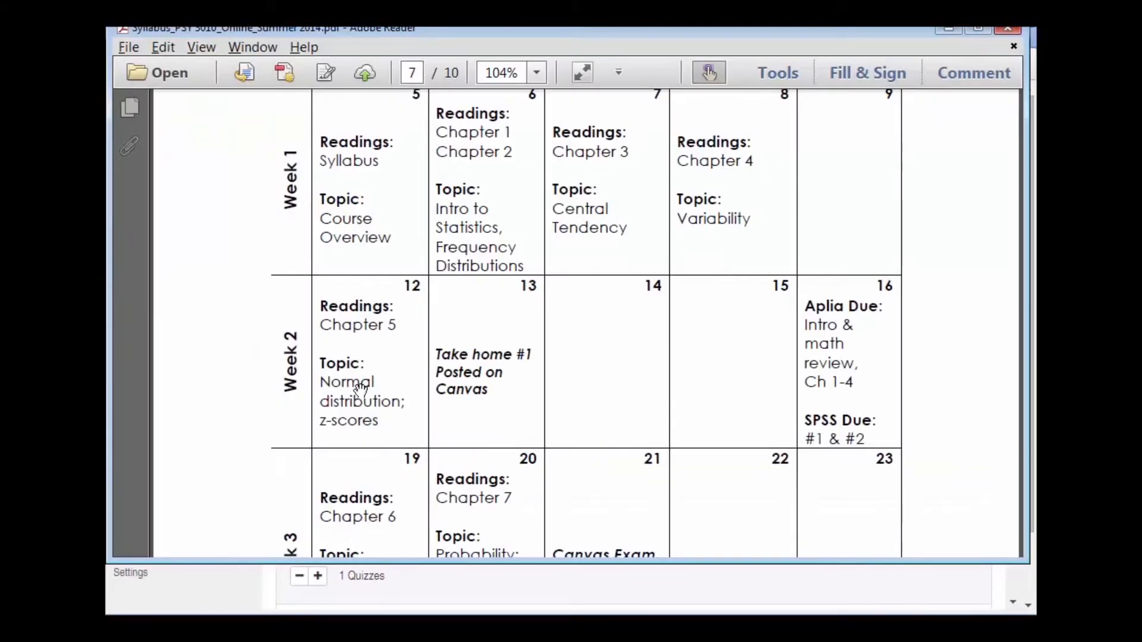
# Scroll through the syllabus schedule to review the weekly readings and topics.
pyautogui.scroll(-3)
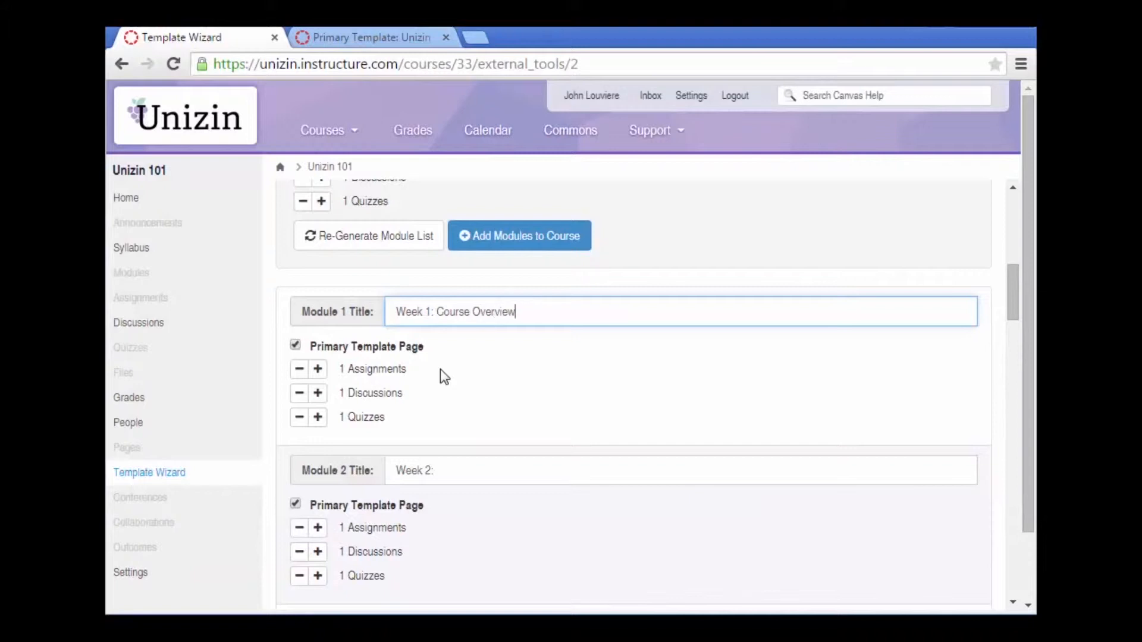
# Title the second module 'Normal Distri…' and scroll down to the later modules.
pyautogui.click(452, 469)
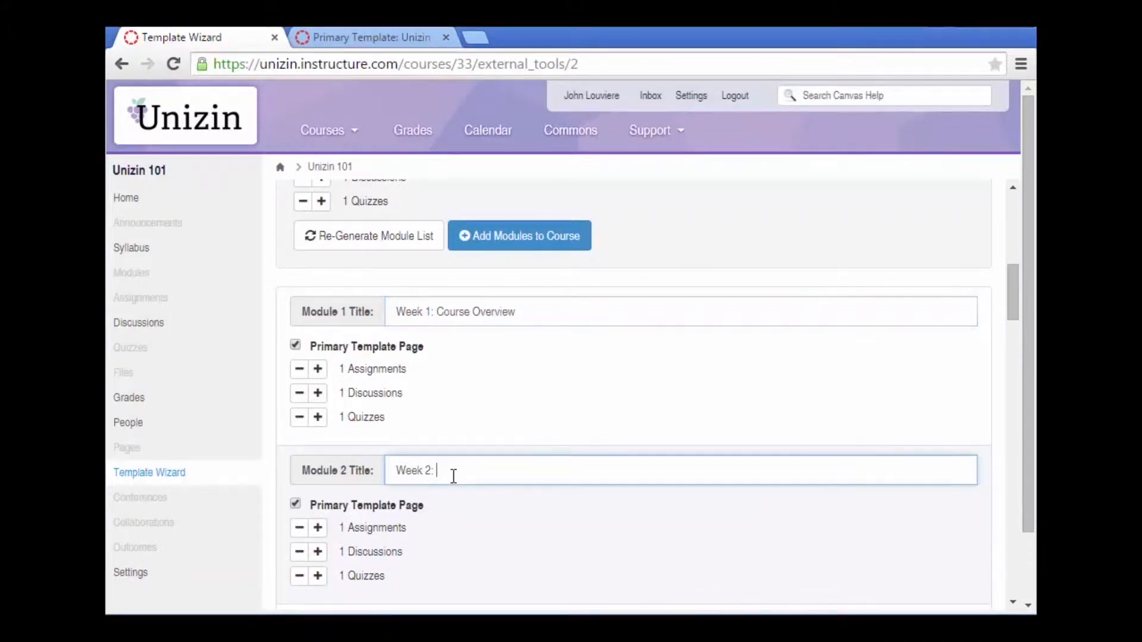
pyautogui.write('No')
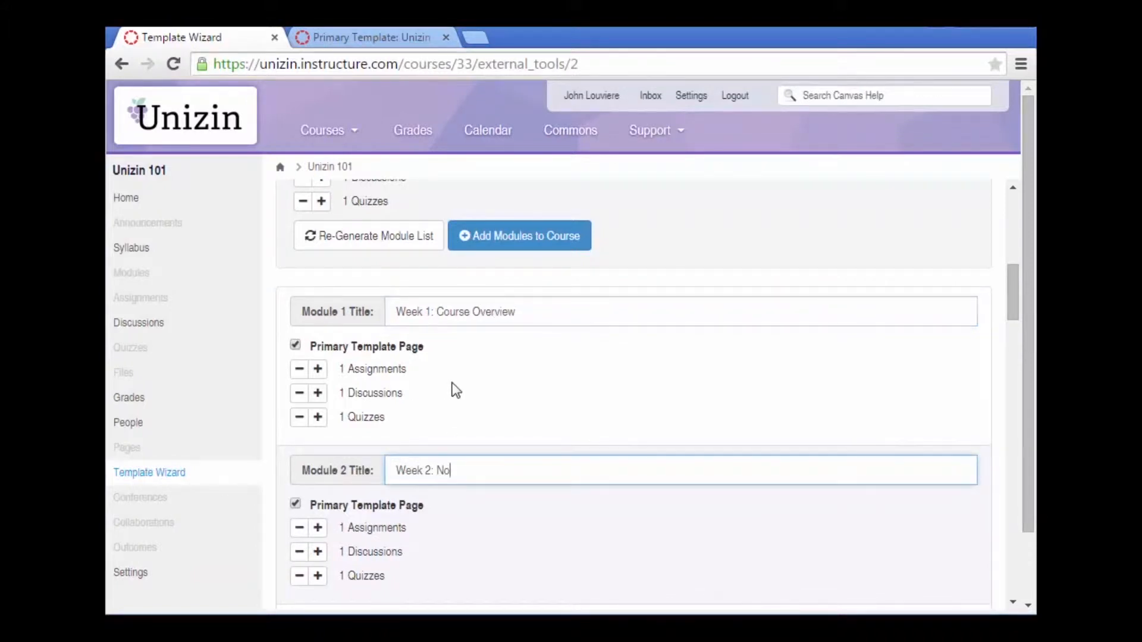
pyautogui.write('rmal Distri')
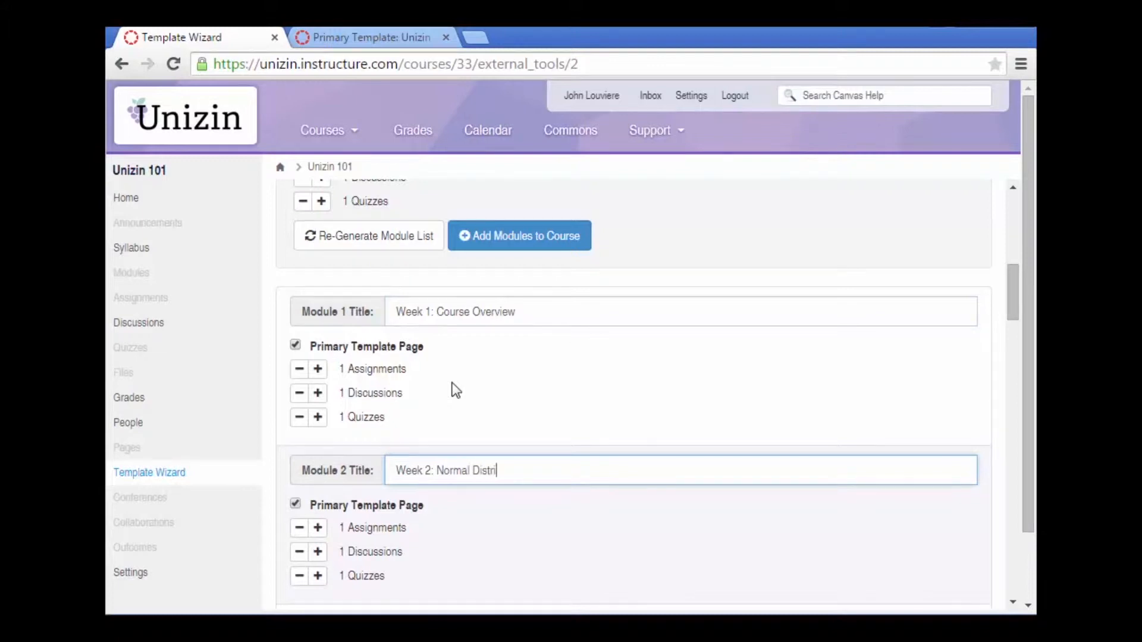
pyautogui.scroll(-3)
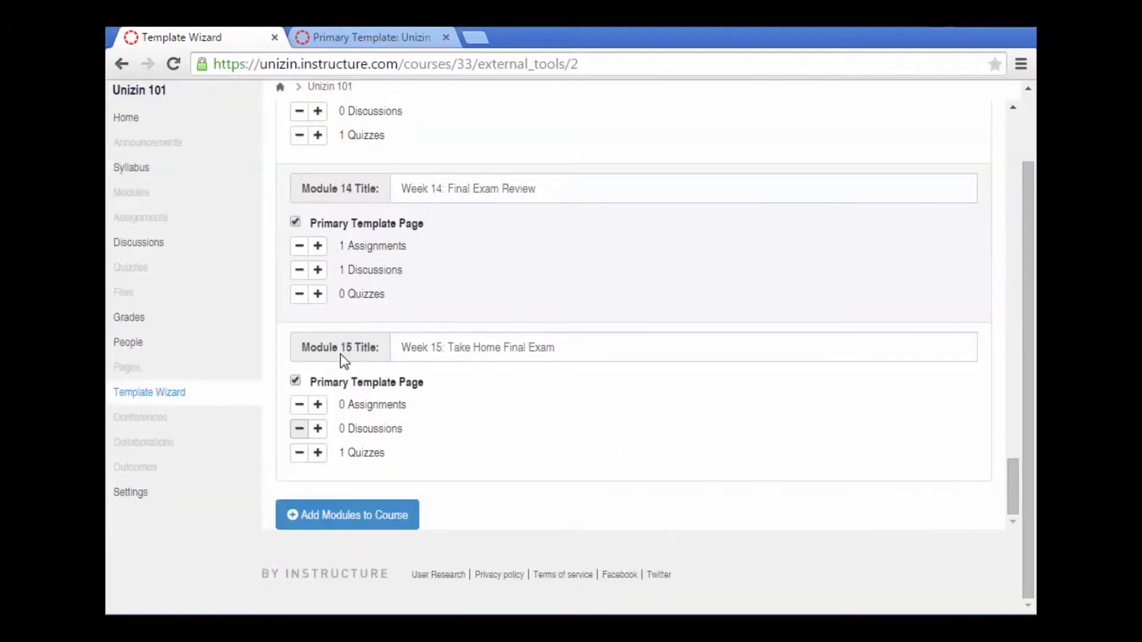
pyautogui.moveTo(354, 469)
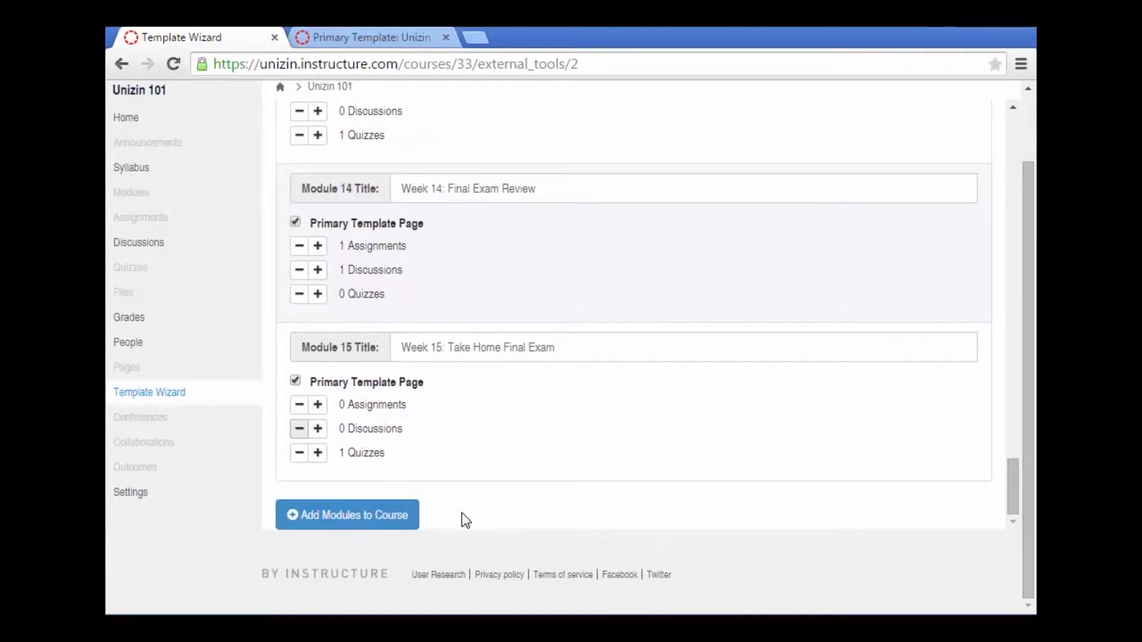
pyautogui.moveTo(362, 527)
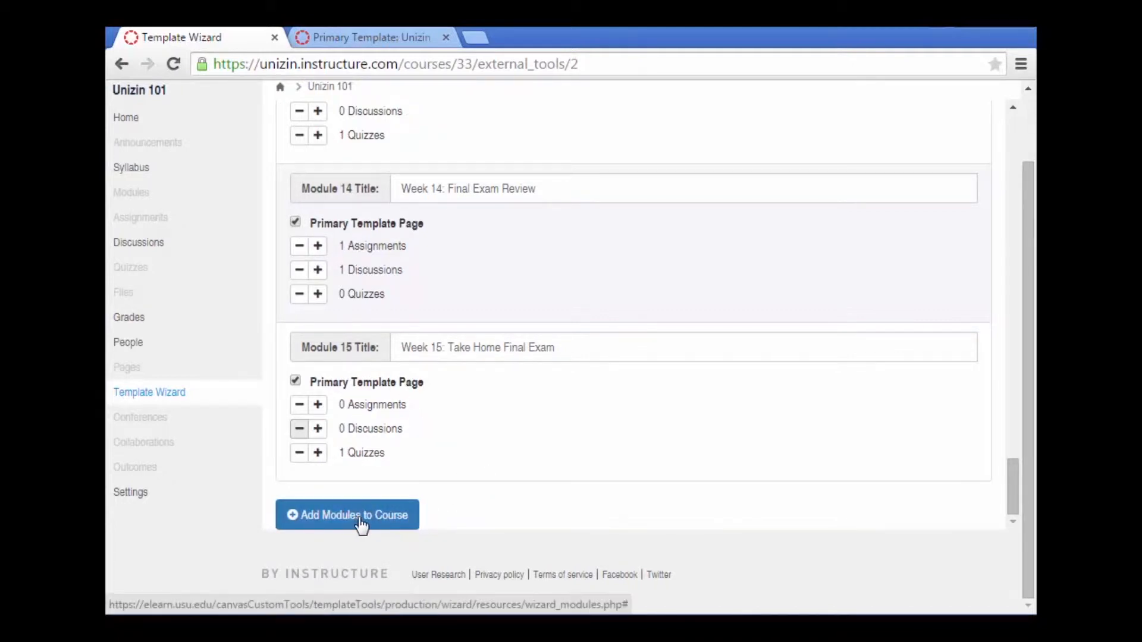
# Add all 15 Week modules to Unizin 101 and create the Home front page.
pyautogui.click(347, 515)
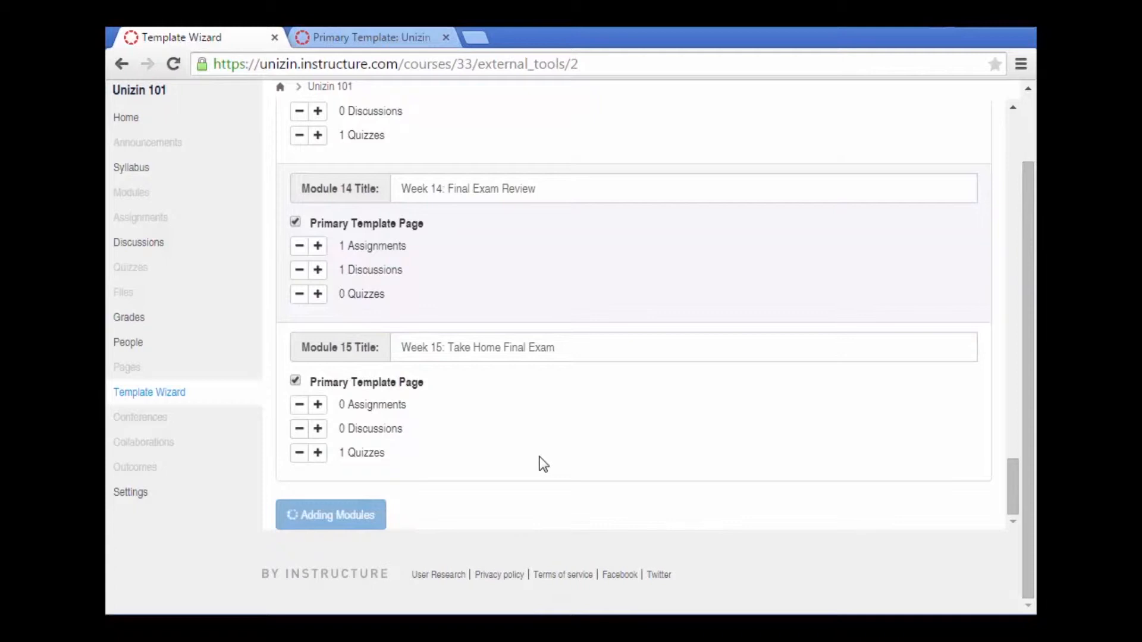
pyautogui.moveTo(345, 262)
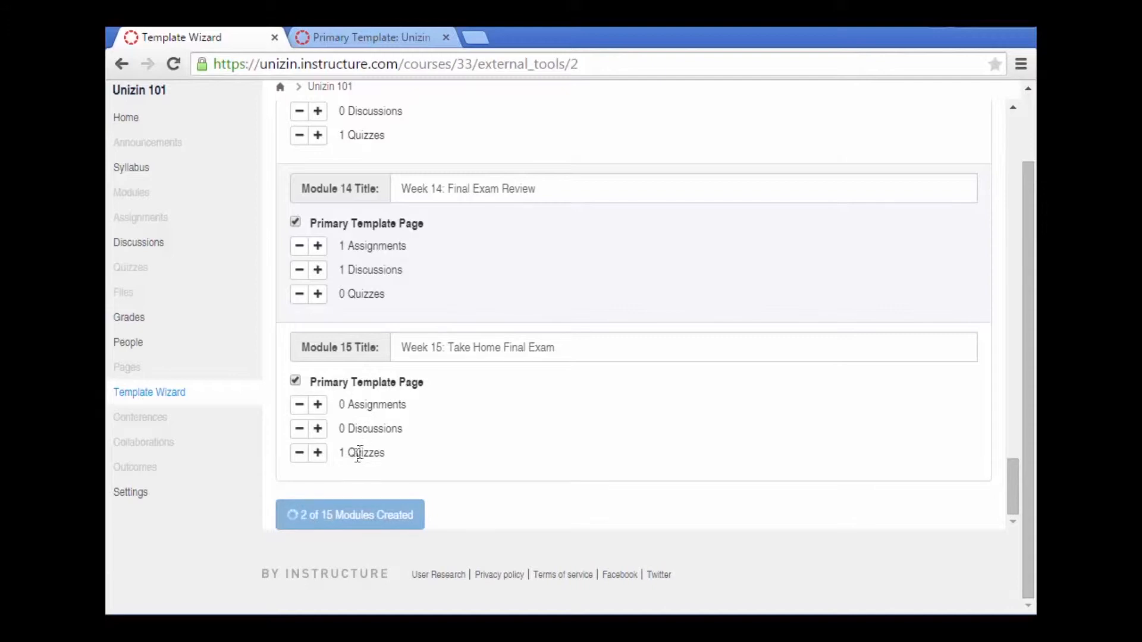
pyautogui.moveTo(452, 392)
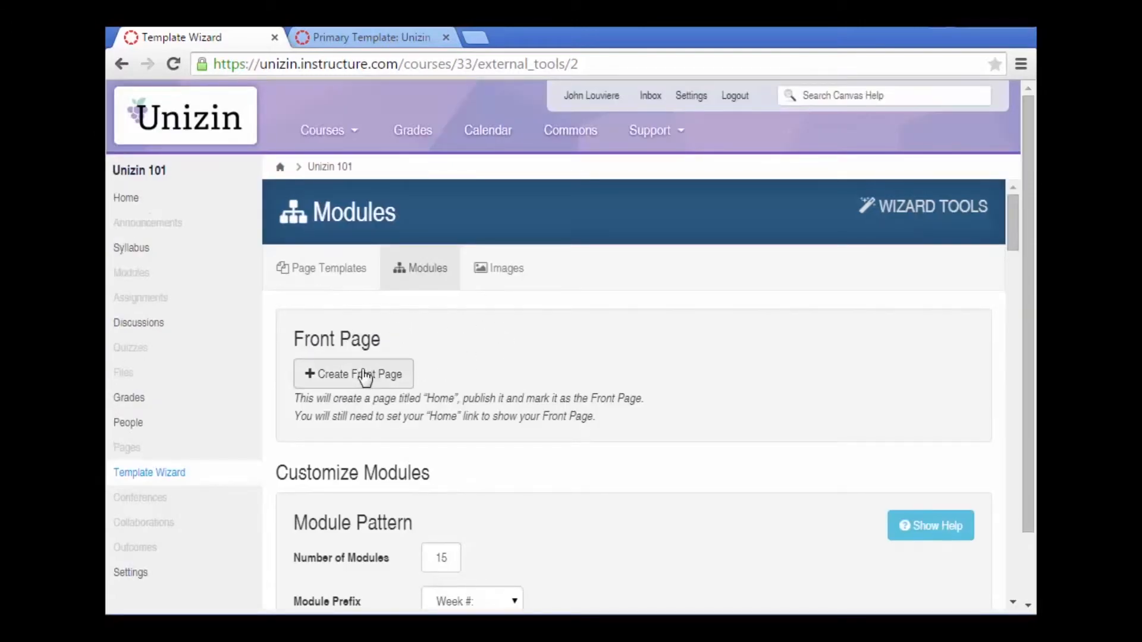
pyautogui.click(355, 374)
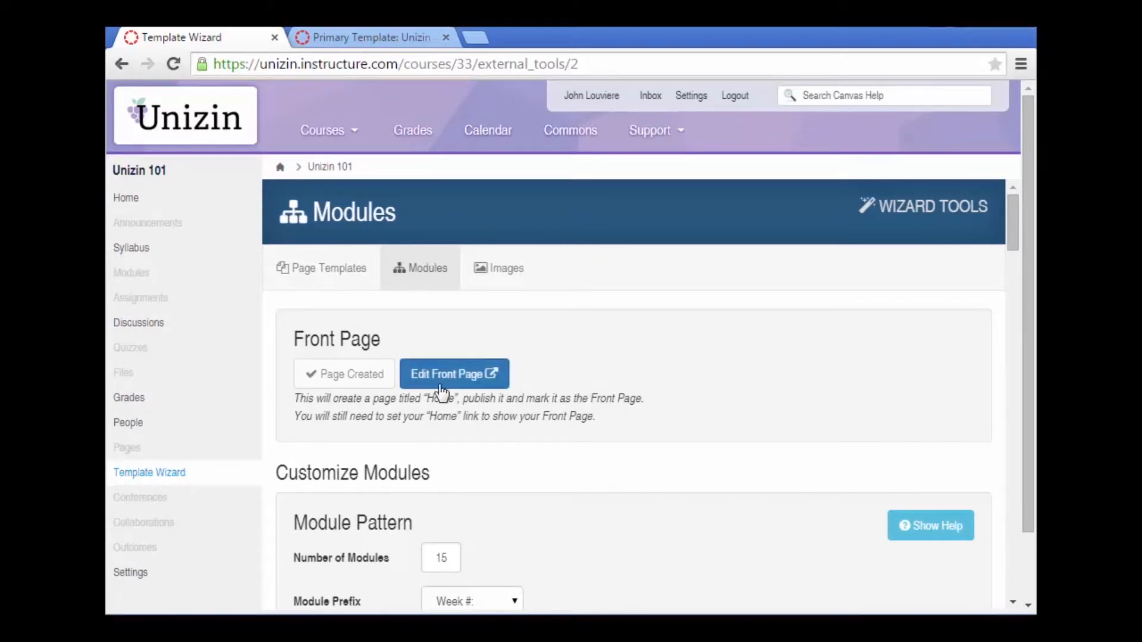
pyautogui.moveTo(458, 377)
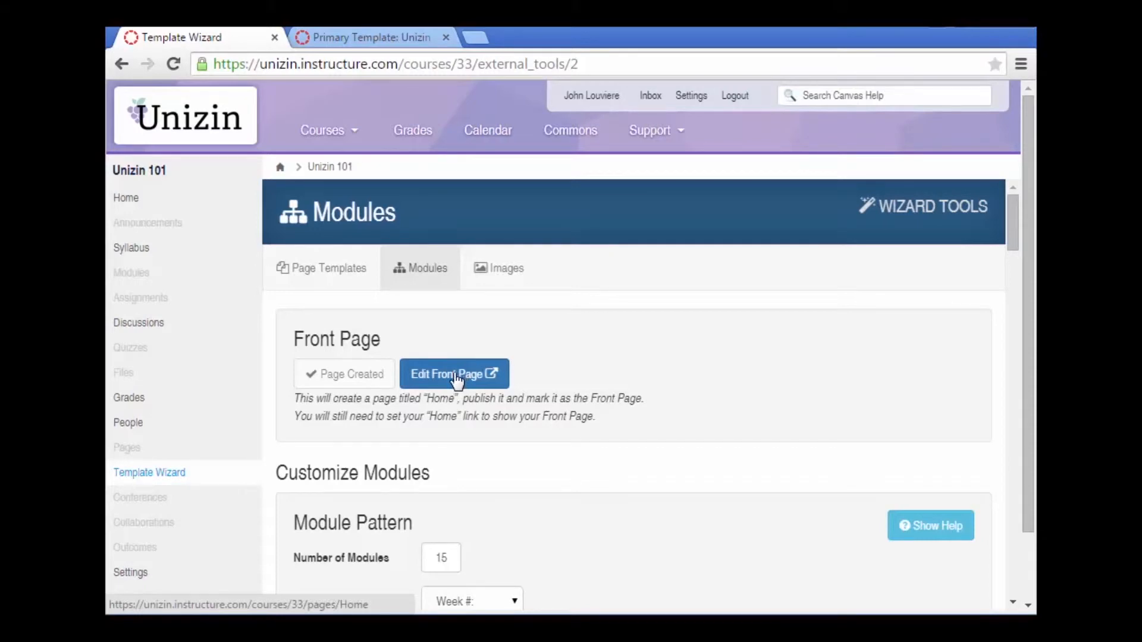
# Highlight the note that the course Home link must point to the new page.
pyautogui.moveTo(293, 399); pyautogui.dragTo(425, 398)
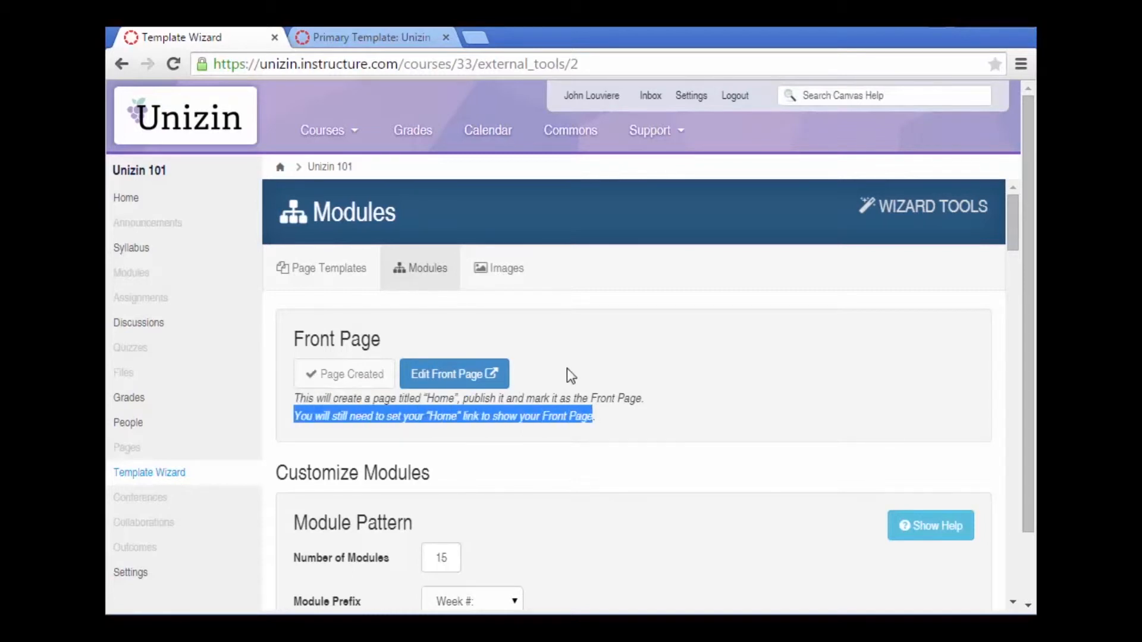
# Open the new Home front page in the editor.
pyautogui.click(454, 374)
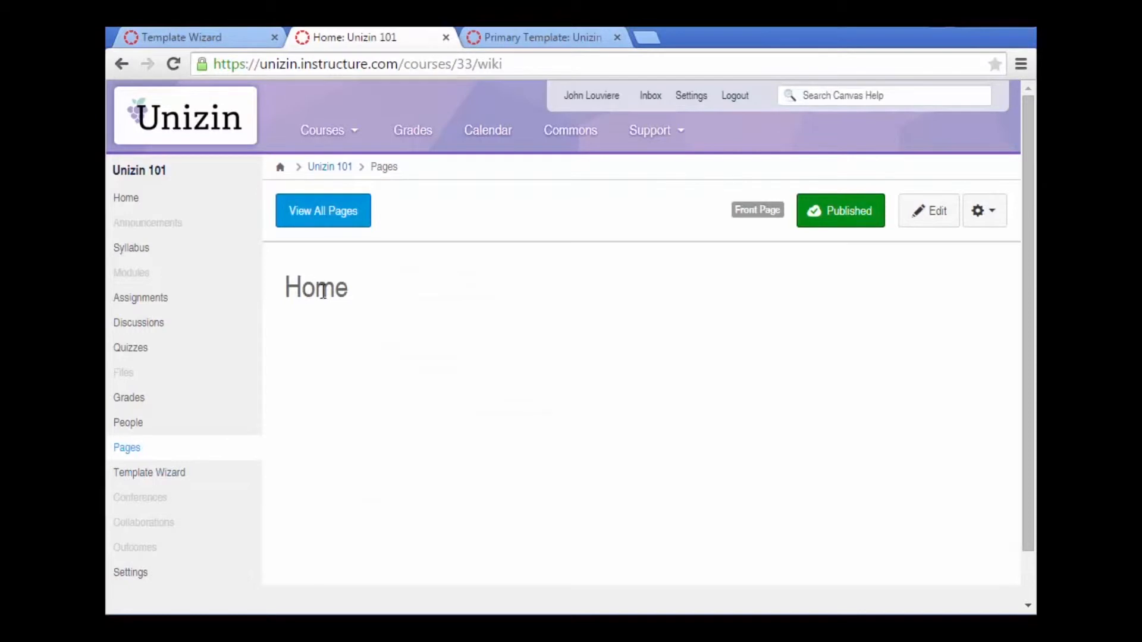
pyautogui.click(929, 211)
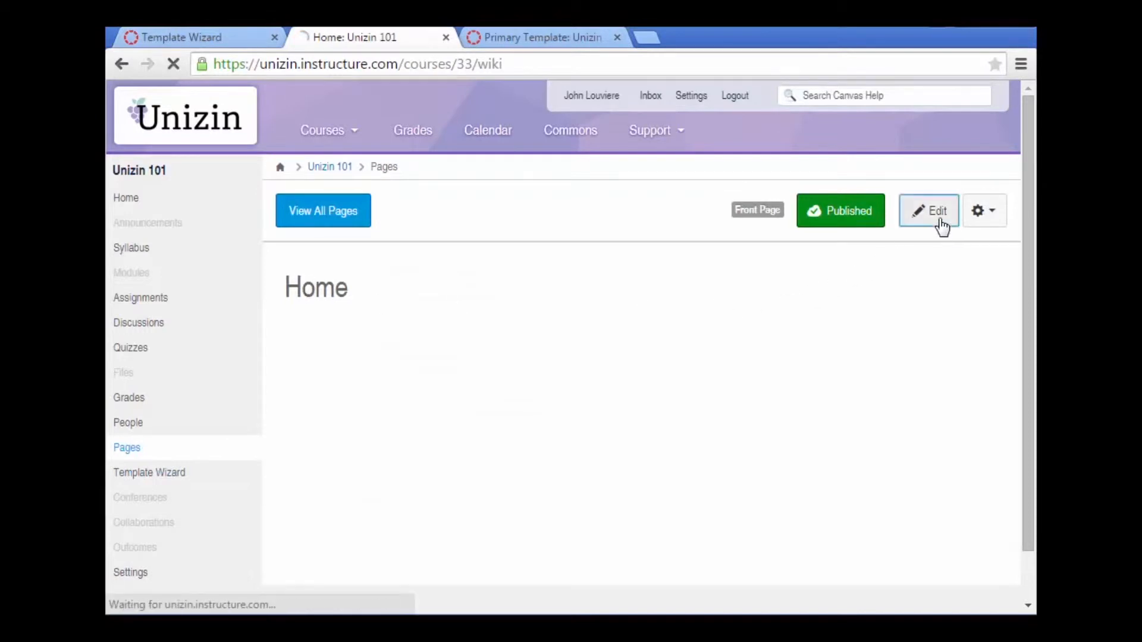
pyautogui.click(929, 211)
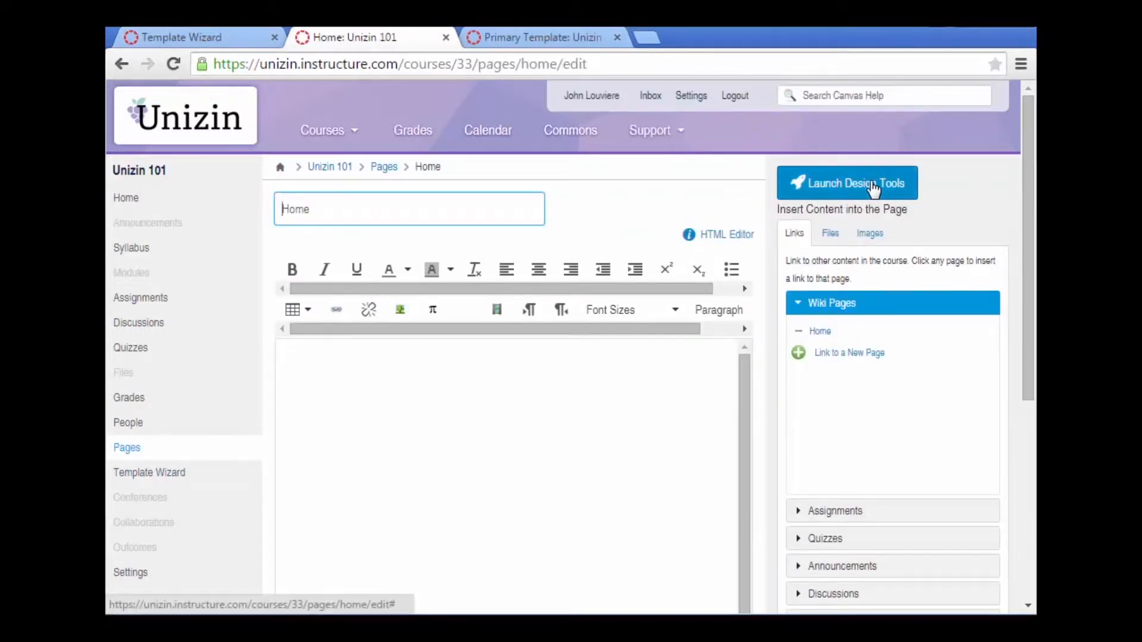
# Apply the horizontal-navigation front banner theme and title it 'A Very Interesting Course'.
pyautogui.click(847, 182)
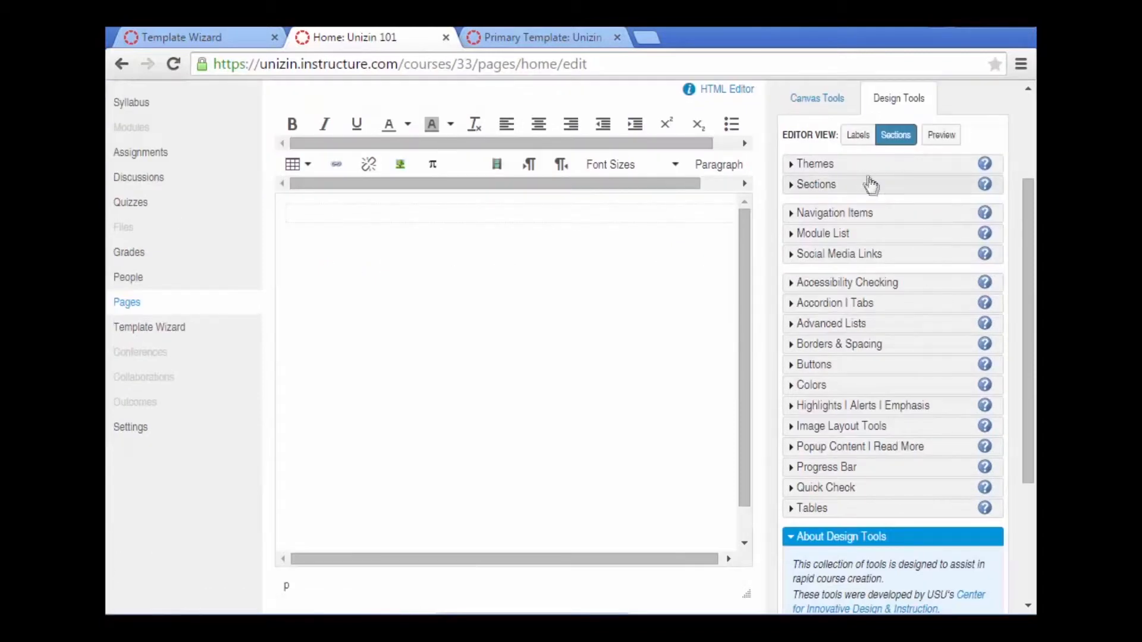
pyautogui.click(814, 164)
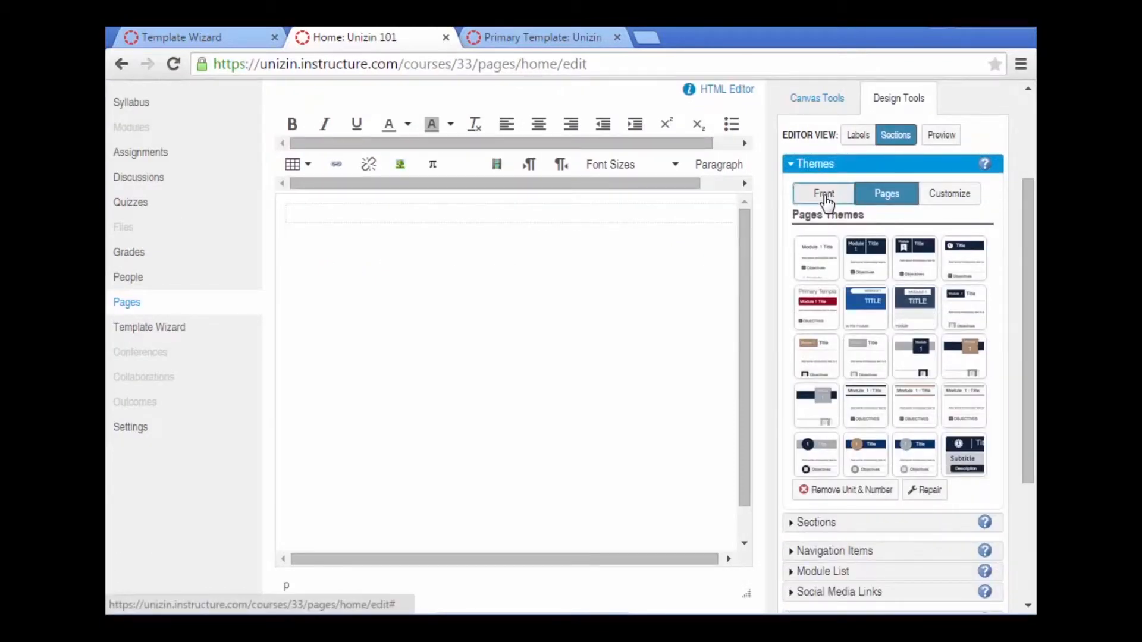
pyautogui.click(822, 193)
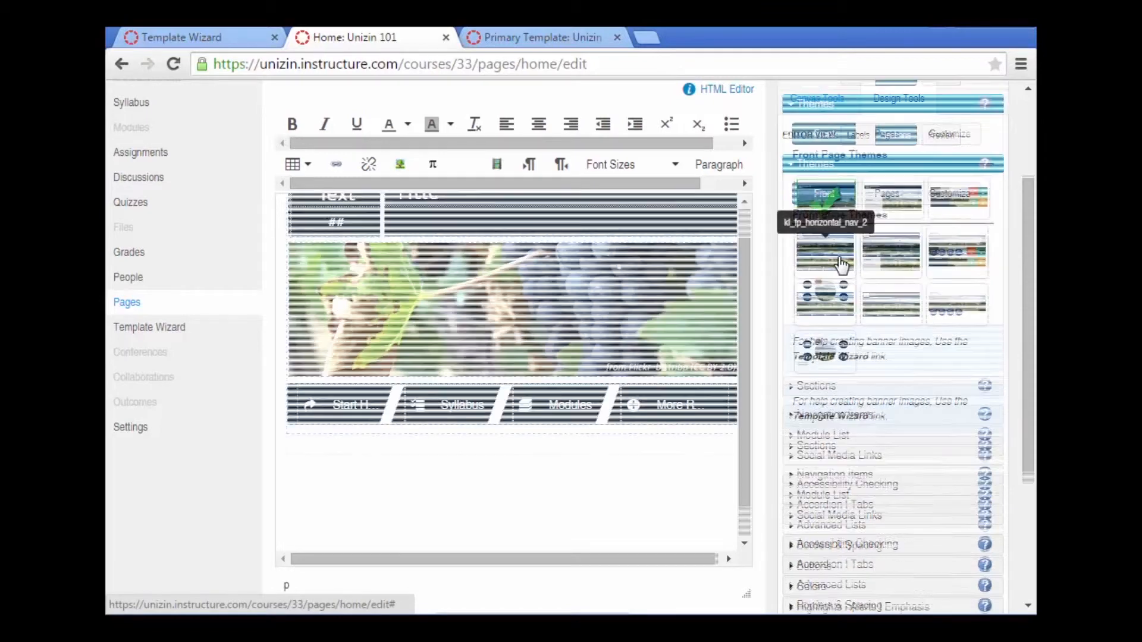
pyautogui.click(892, 197)
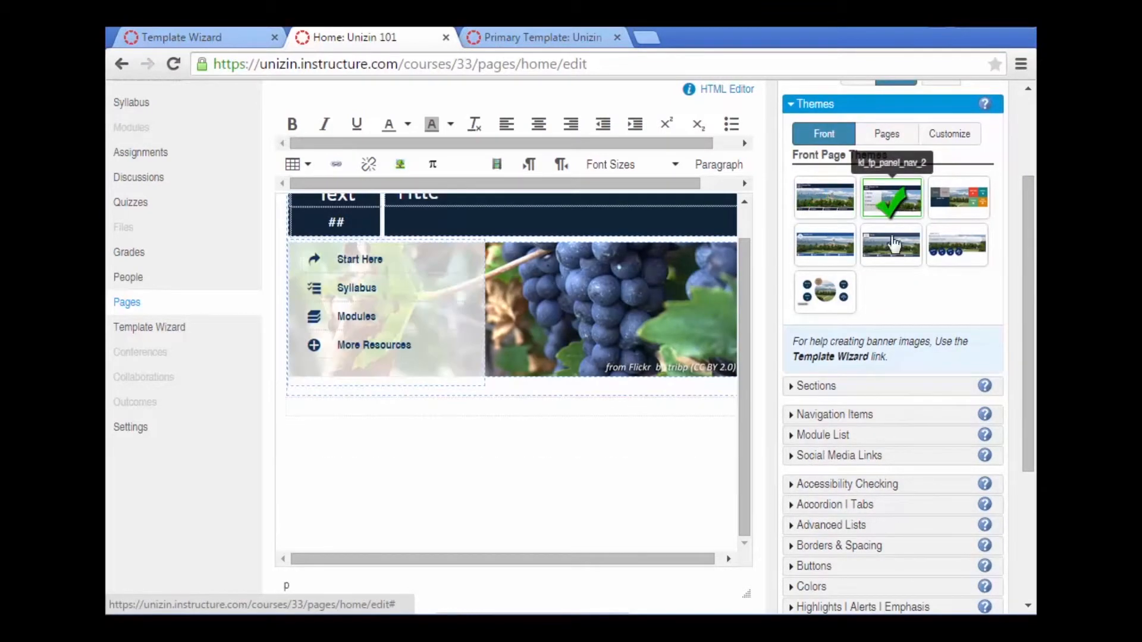
pyautogui.click(892, 246)
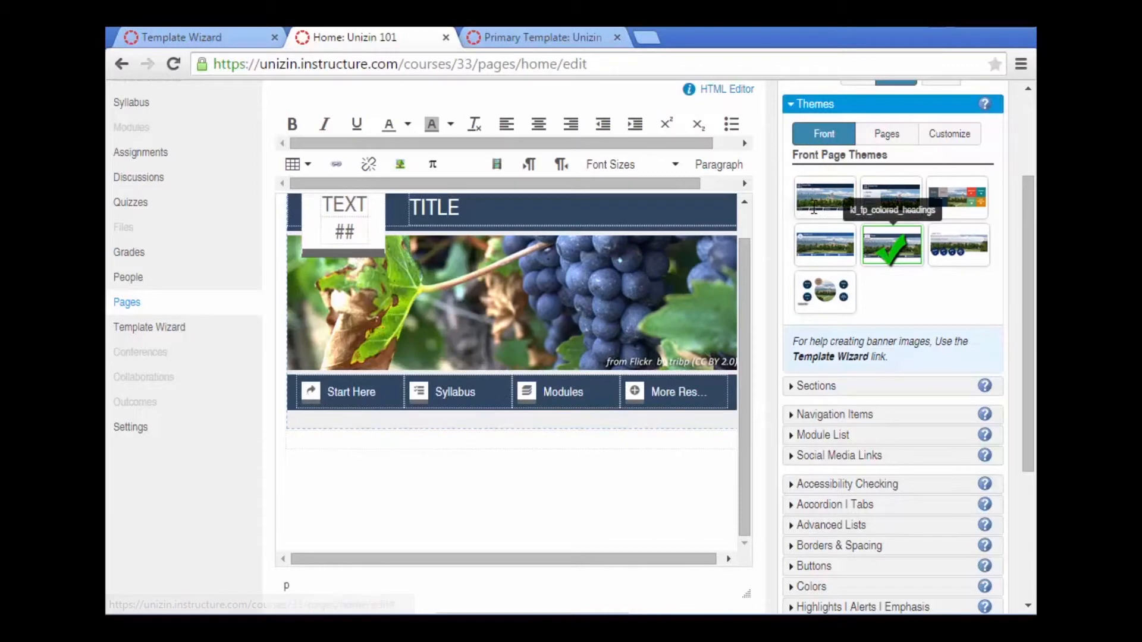
pyautogui.click(825, 198)
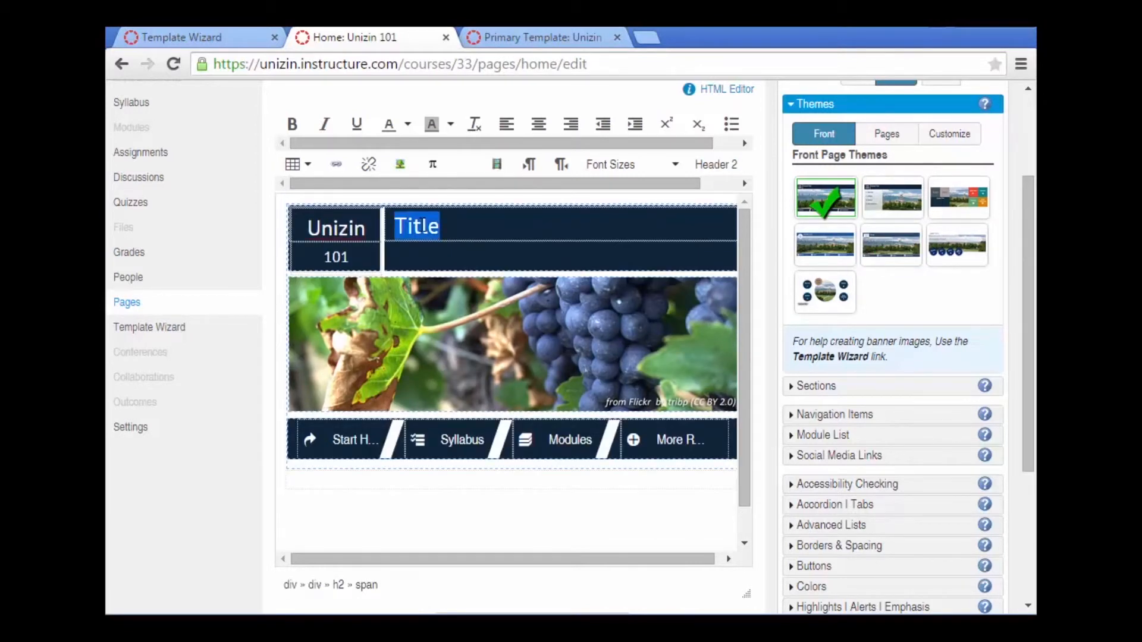
pyautogui.write('A Very Interesting Course')
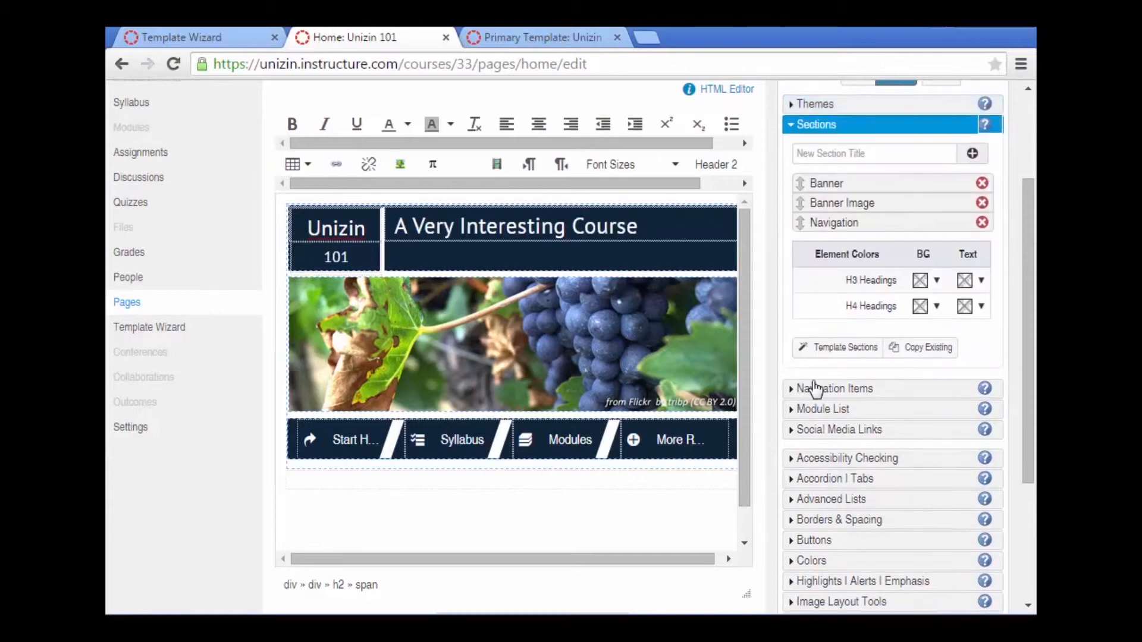
# Add a Modules section to the home page draft and review its Weeks 1–15 list.
pyautogui.click(844, 347)
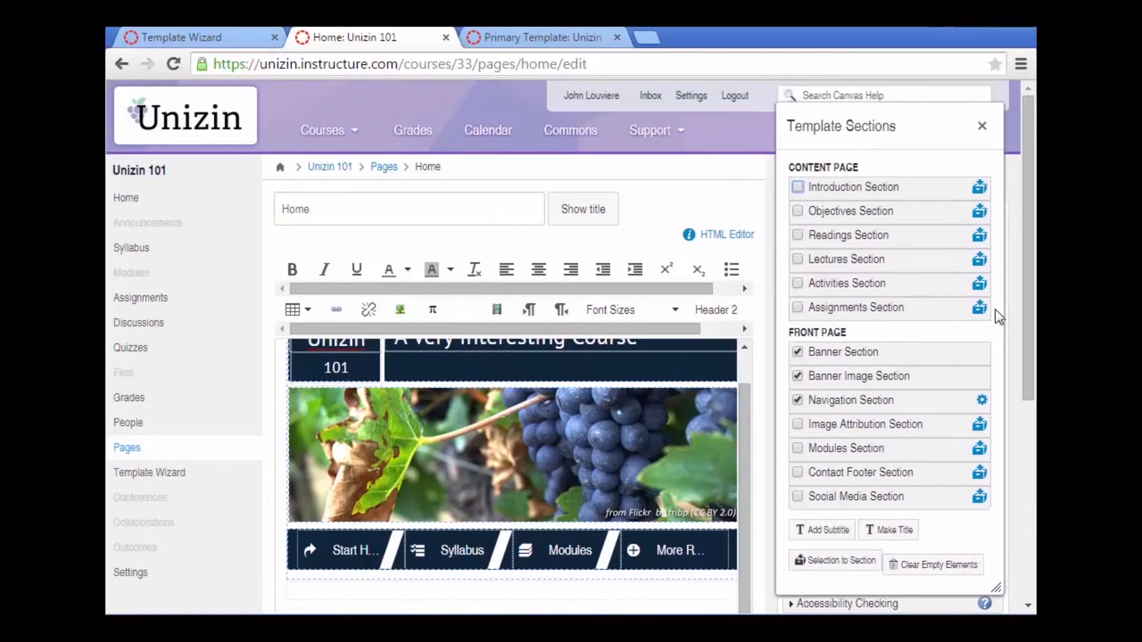
pyautogui.scroll(-3)
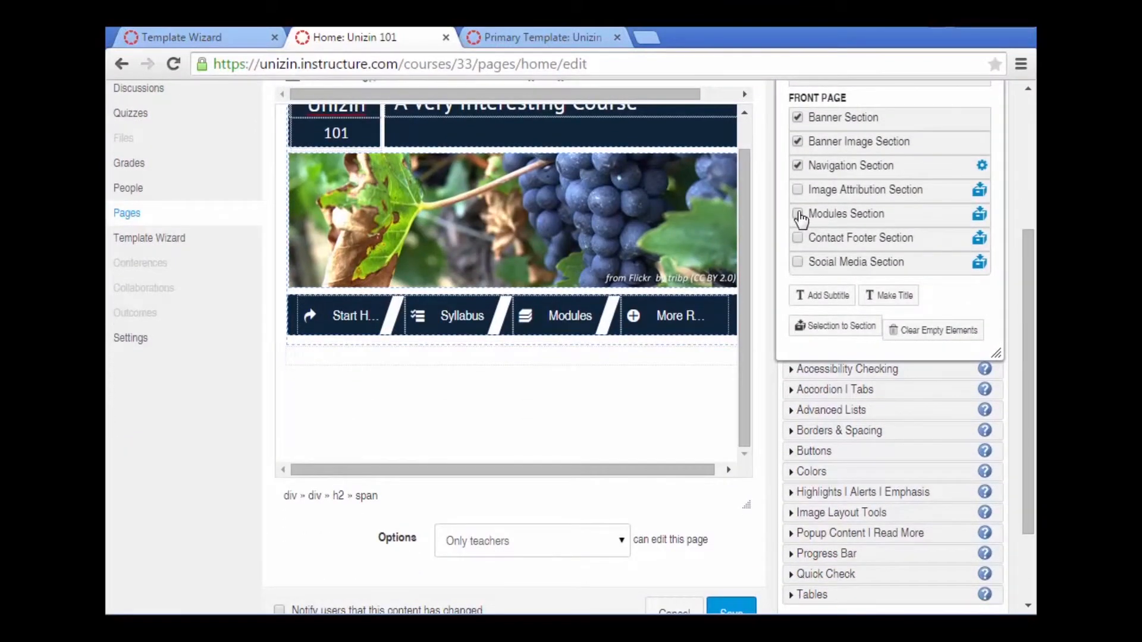
pyautogui.click(798, 214)
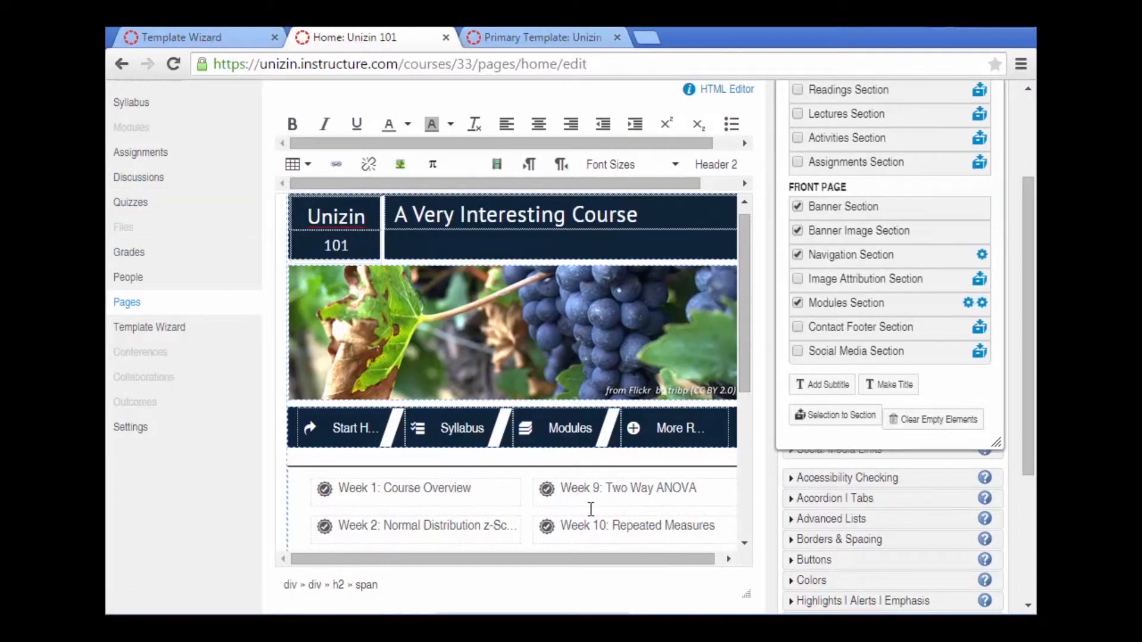
pyautogui.scroll(-3)
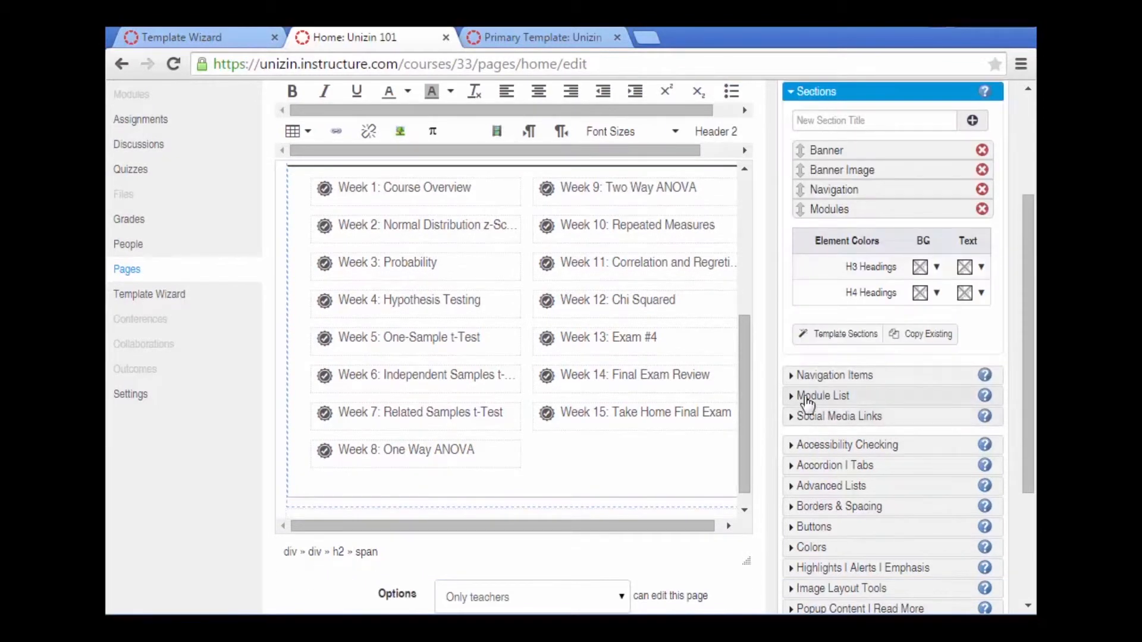
# Enter weekly start and end dates, ending with Week 15 on 8/10/2015–8/16/2015.
pyautogui.click(822, 396)
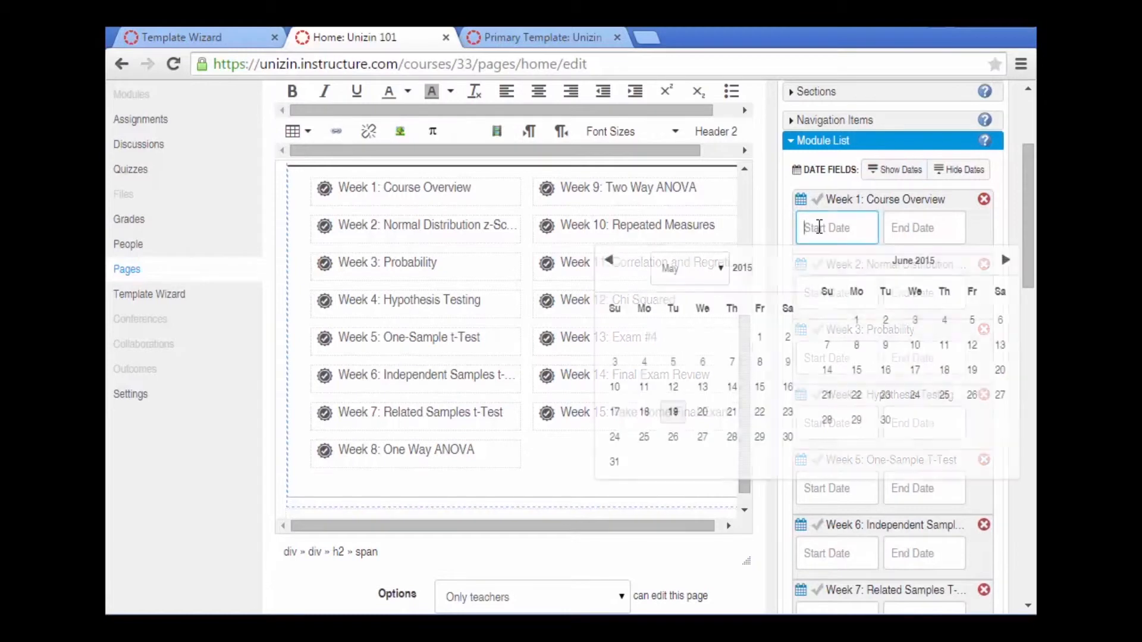
pyautogui.scroll(-3)
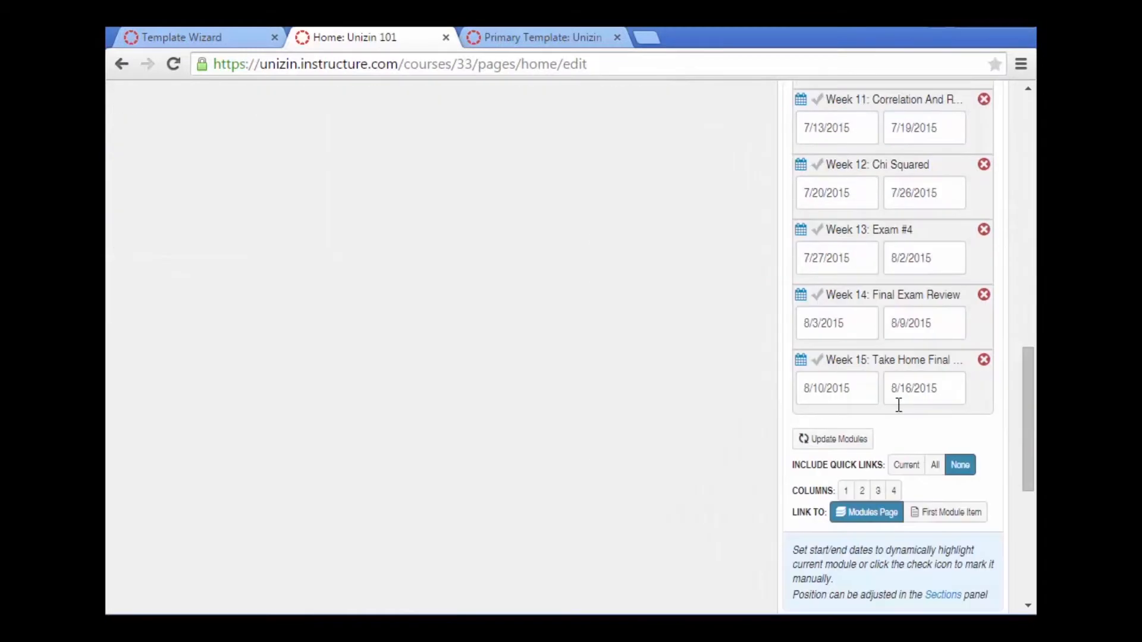
pyautogui.moveTo(953, 513)
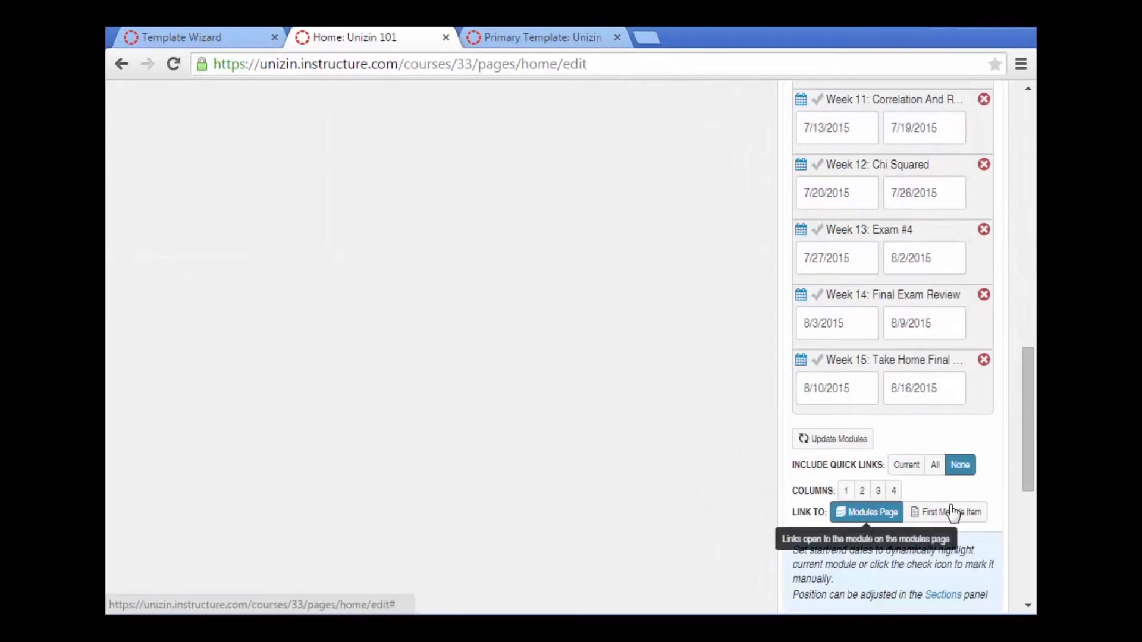
pyautogui.moveTo(950, 516)
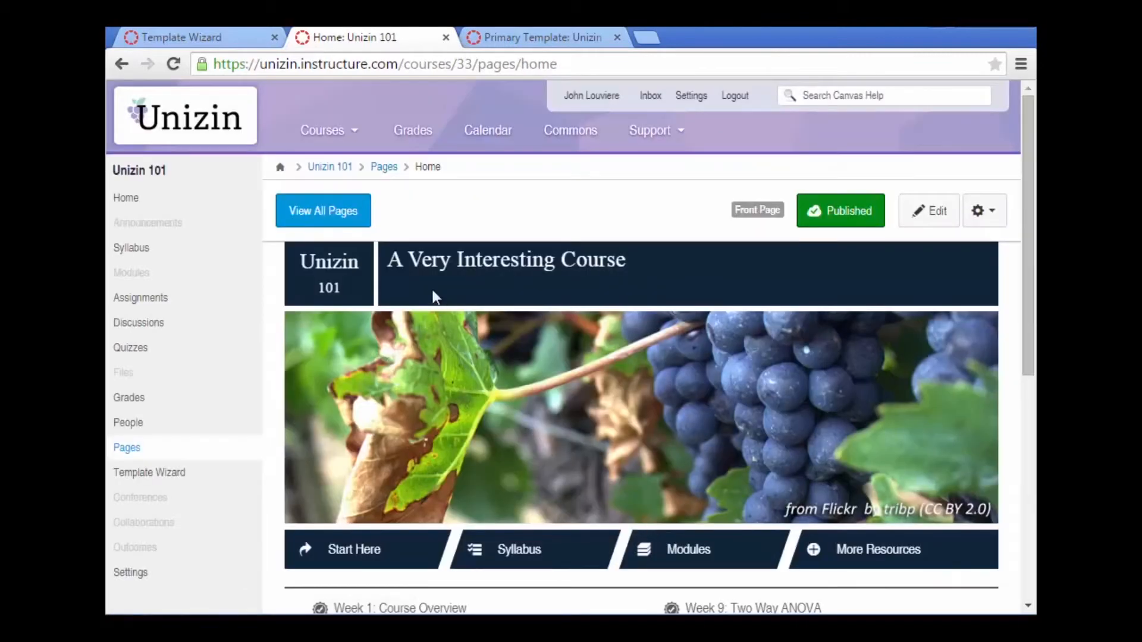
pyautogui.moveTo(489, 397)
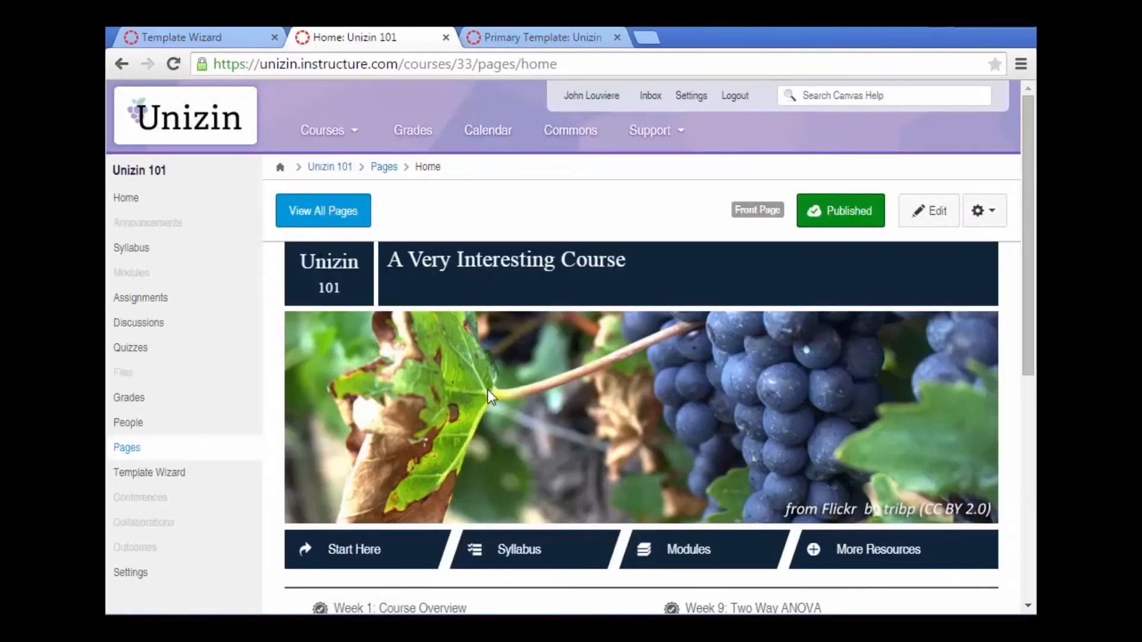
# Scroll the published home page to review the module list with Week 3 current.
pyautogui.scroll(-3)
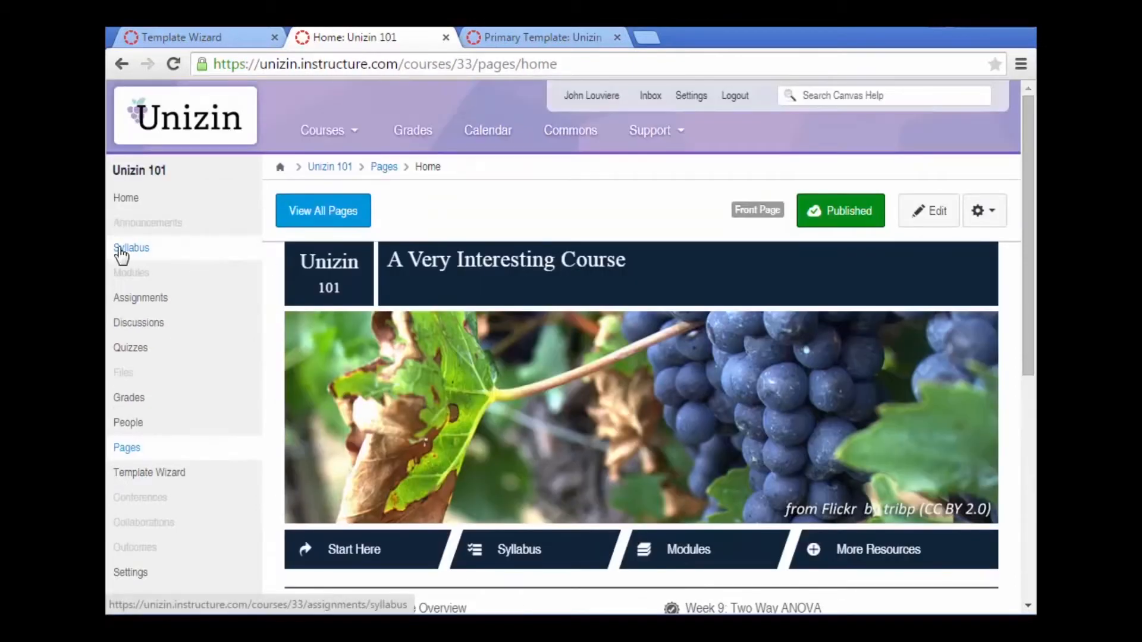
pyautogui.moveTo(700, 559)
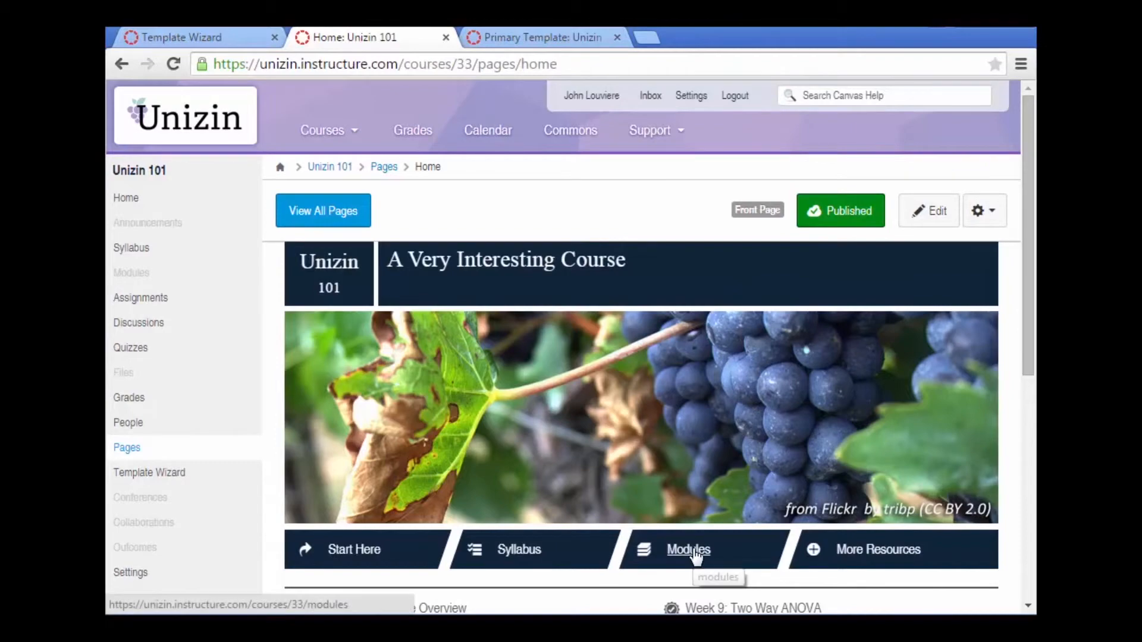
pyautogui.scroll(-3)
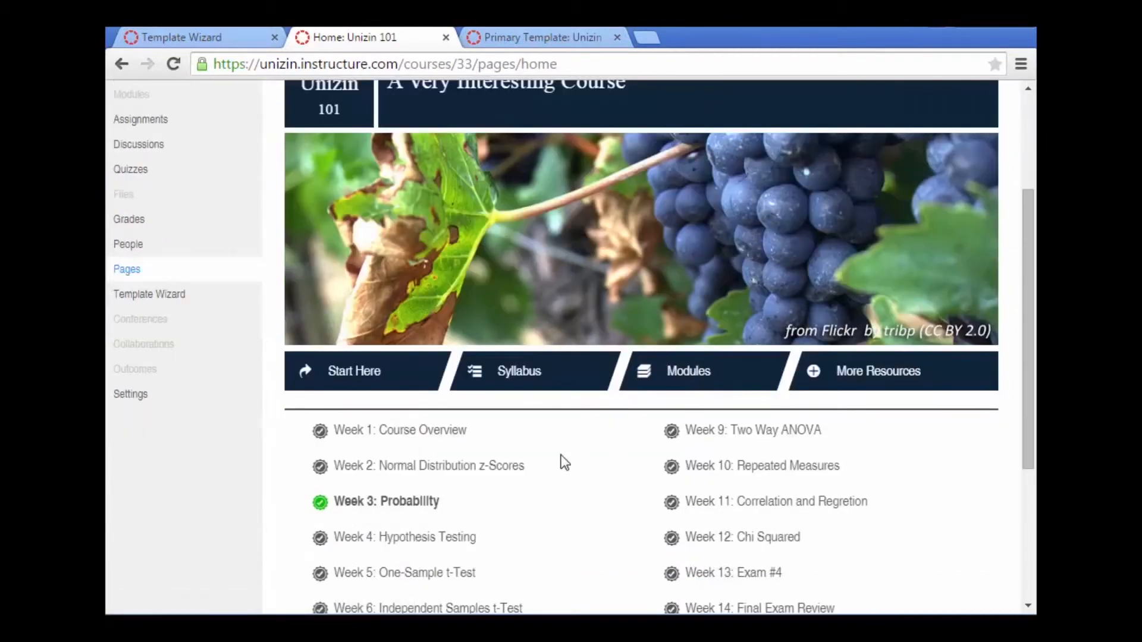
pyautogui.moveTo(648, 507)
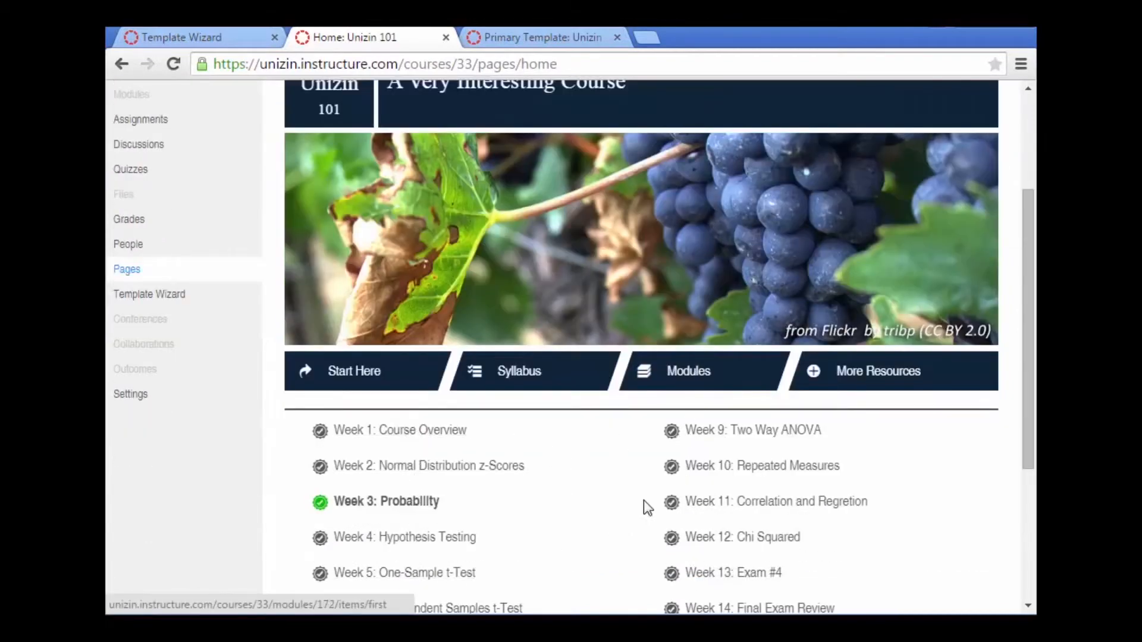
pyautogui.scroll(-3)
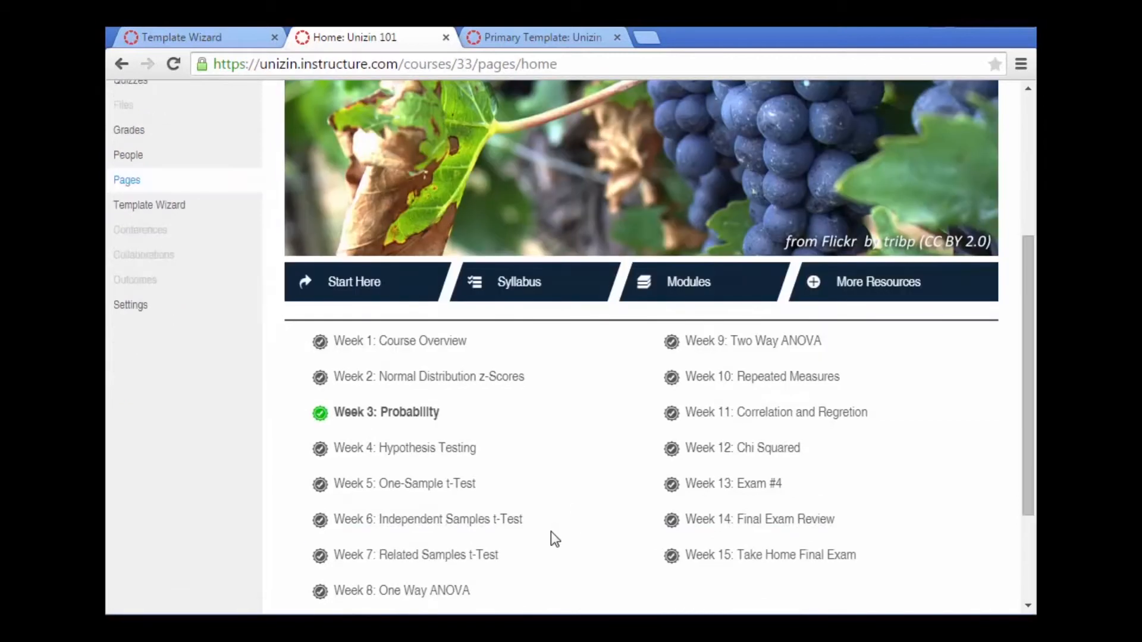
pyautogui.moveTo(324, 423)
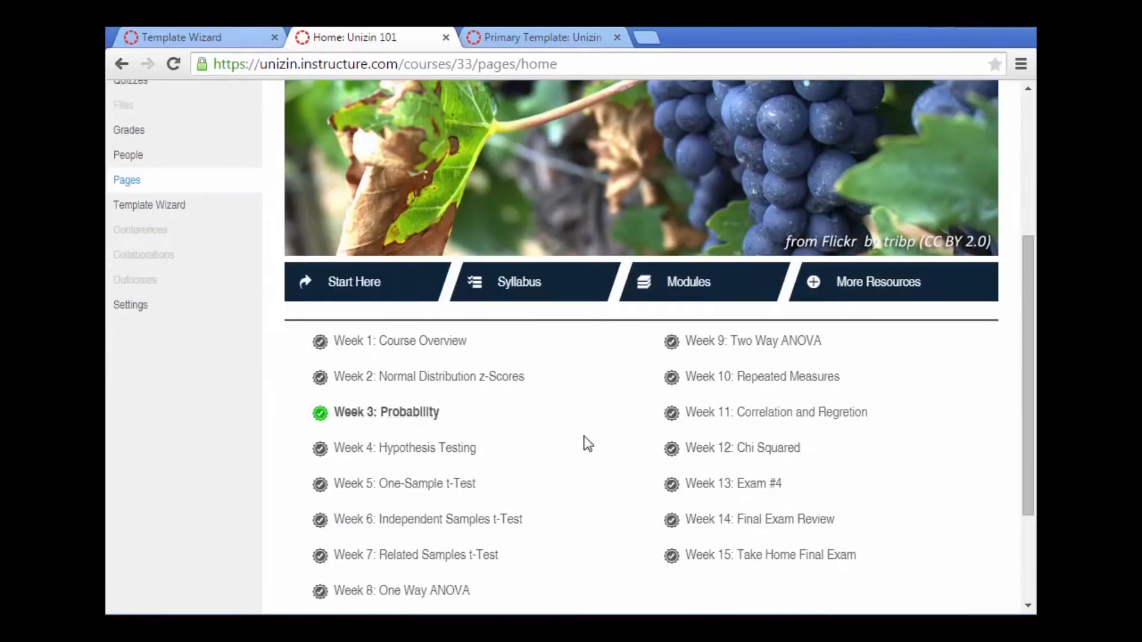
pyautogui.moveTo(600, 383)
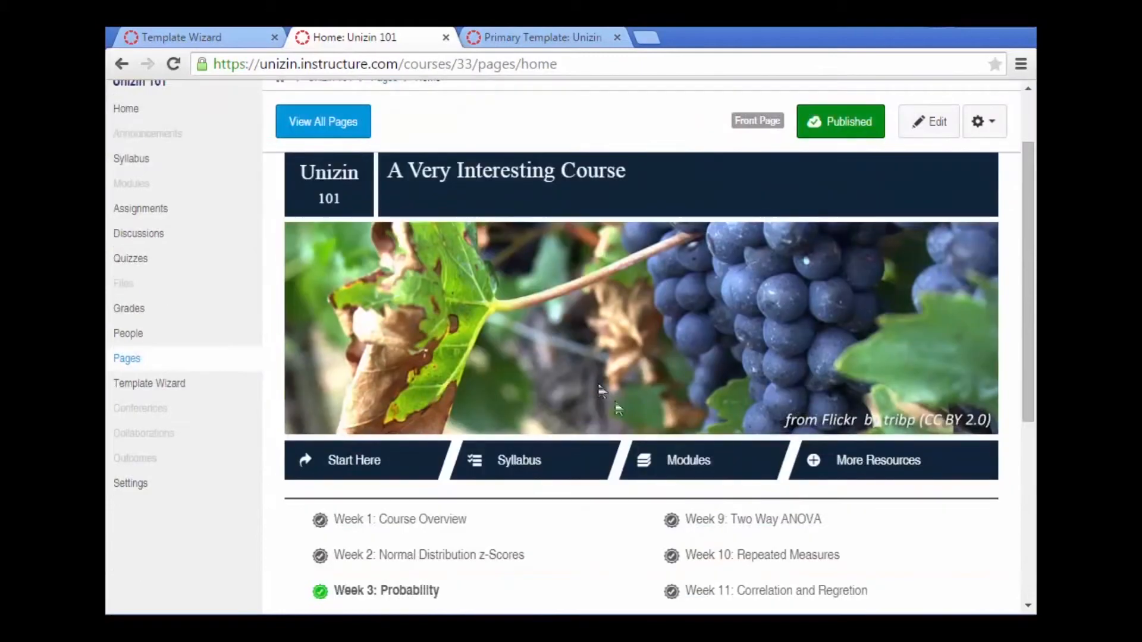
# Browse the Course Modules page's weekly overviews, assignments and quizzes, then open Week 1: Overview.
pyautogui.click(688, 460)
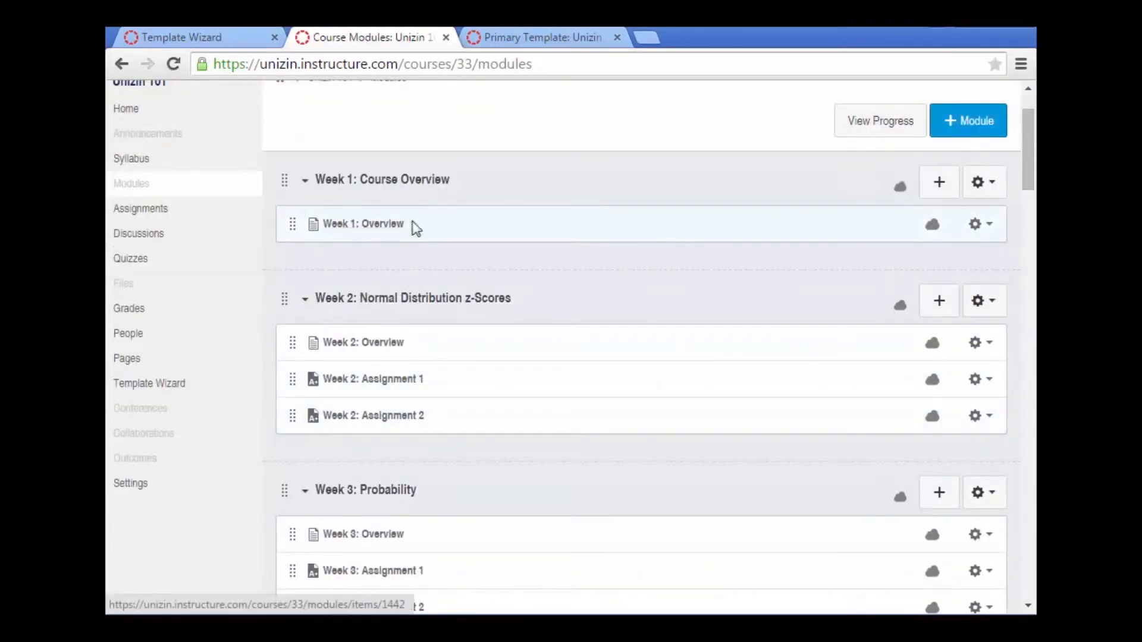
pyautogui.scroll(-3)
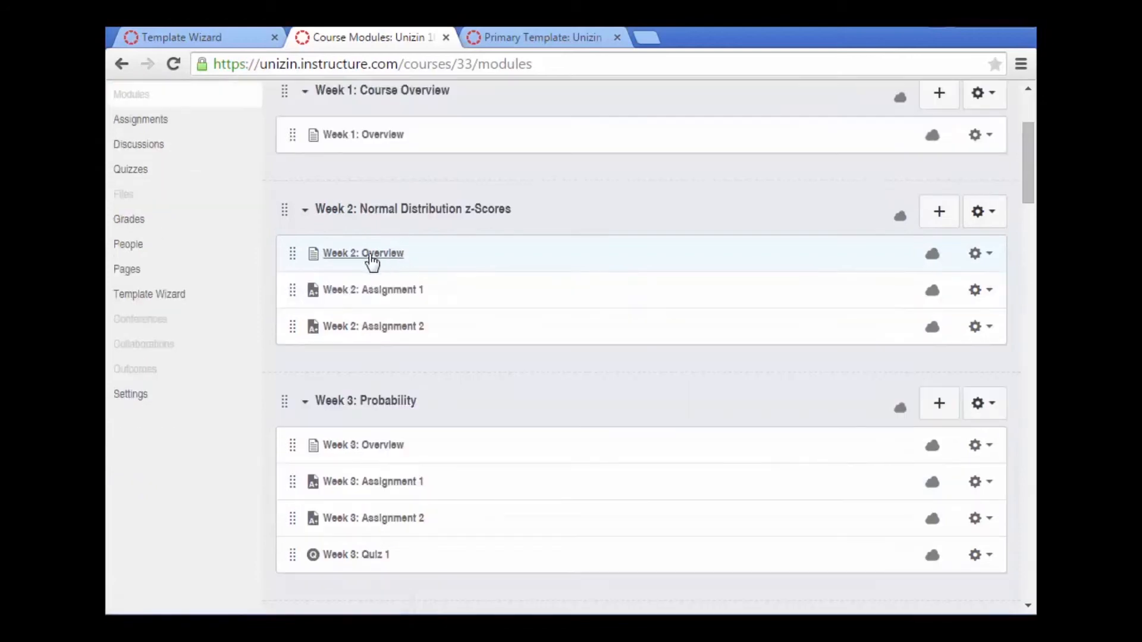
pyautogui.scroll(-3)
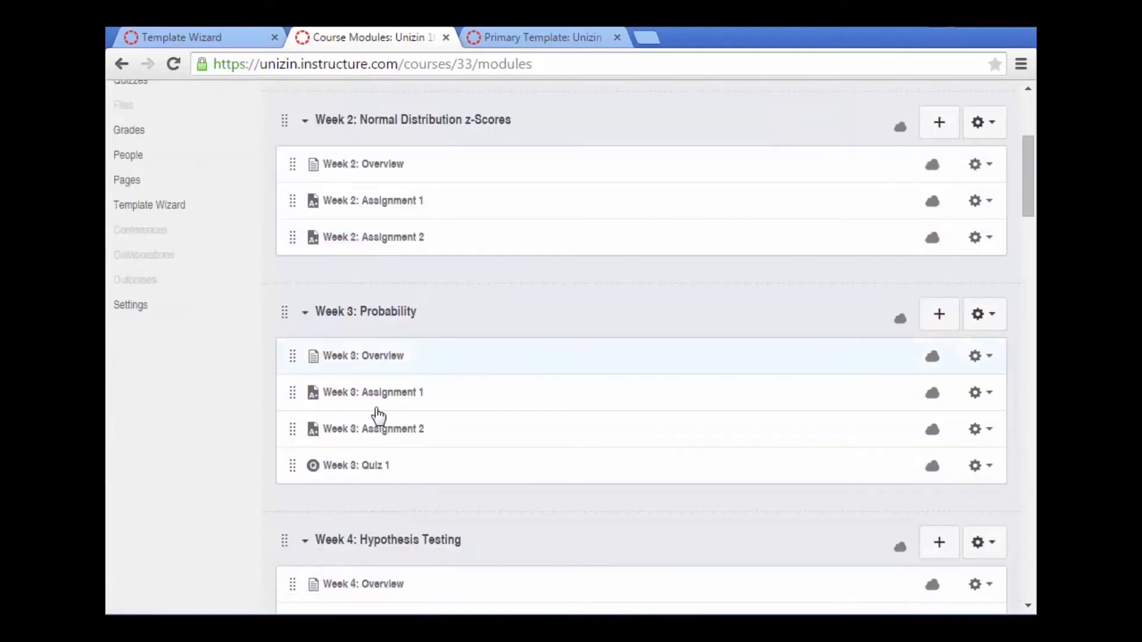
pyautogui.scroll(-3)
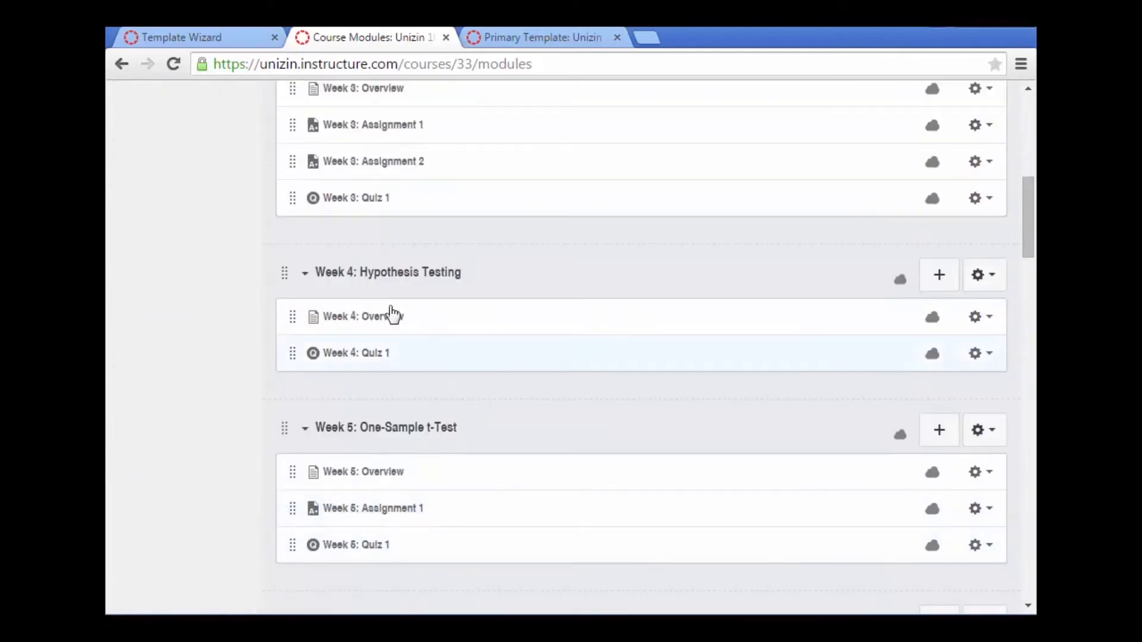
pyautogui.moveTo(378, 551)
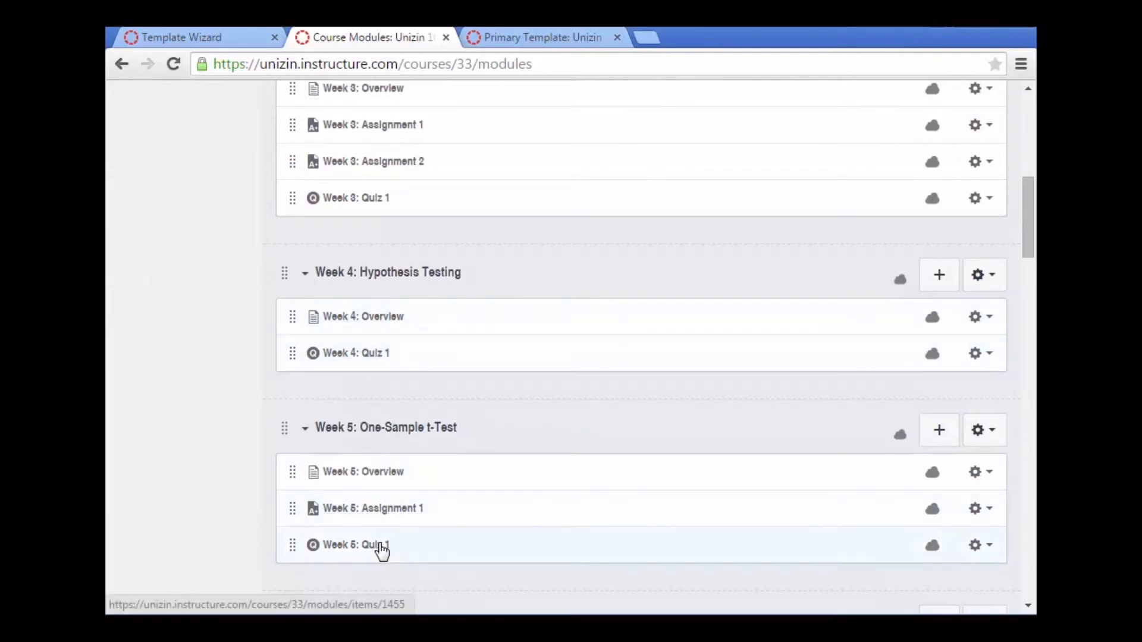
pyautogui.scroll(-3)
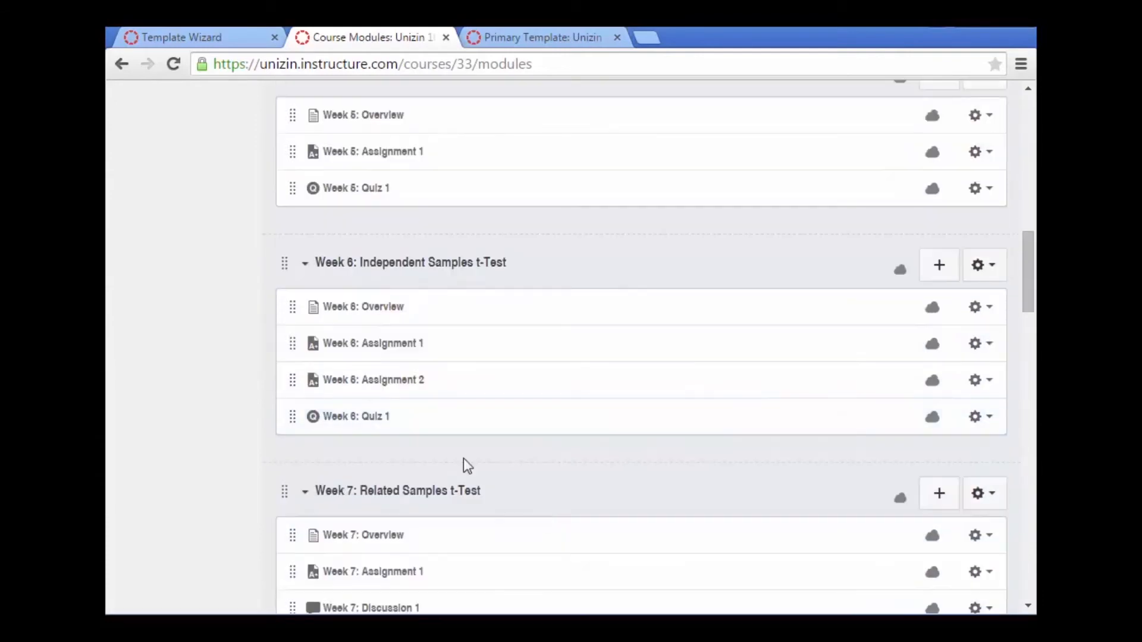
pyautogui.scroll(-3)
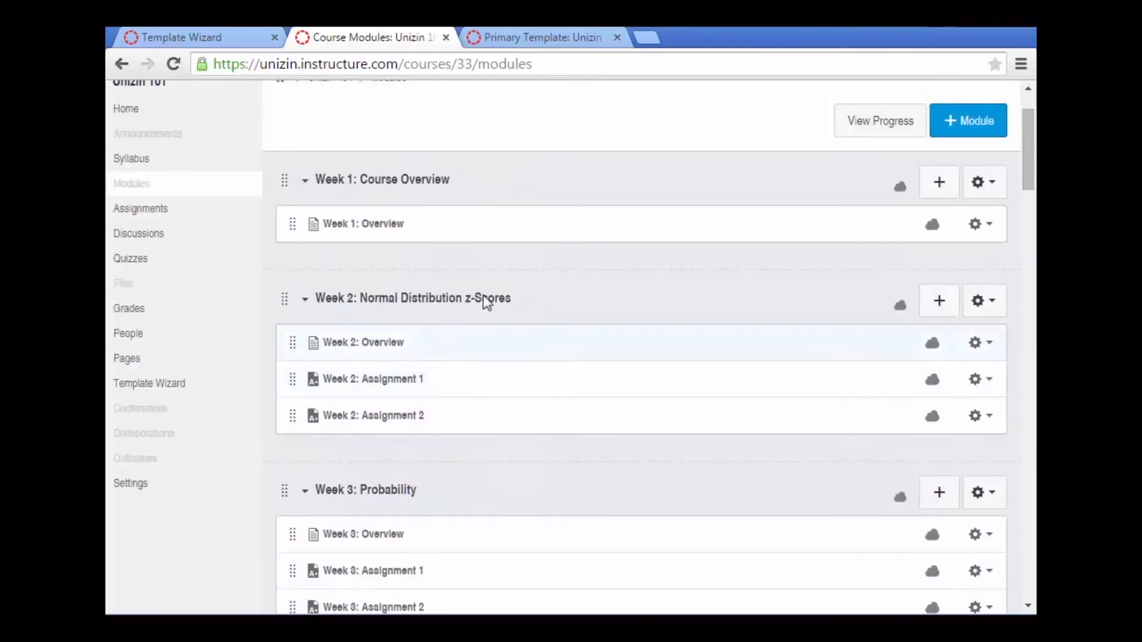
pyautogui.click(364, 223)
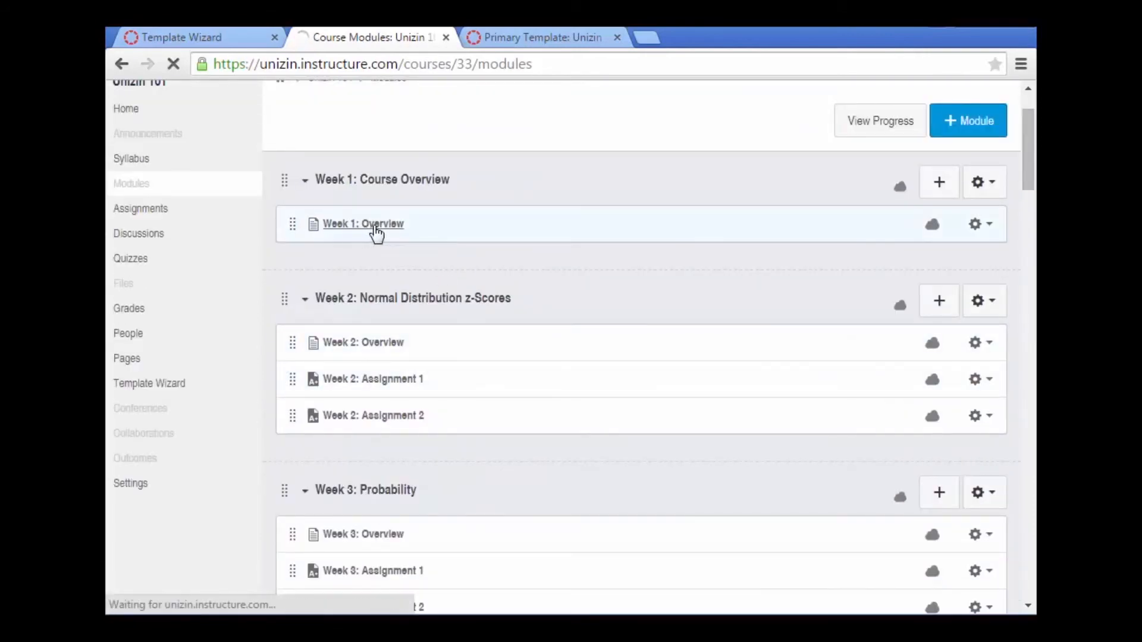
# Edit the Week 1: Overview page and launch Design Tools.
pyautogui.click(363, 223)
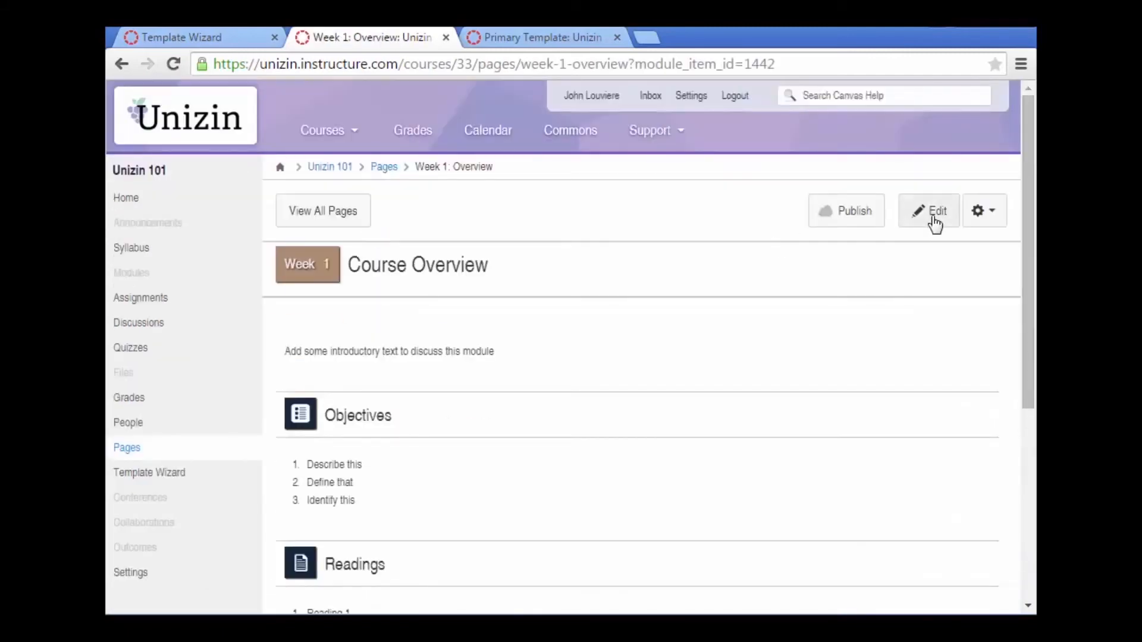
pyautogui.click(928, 210)
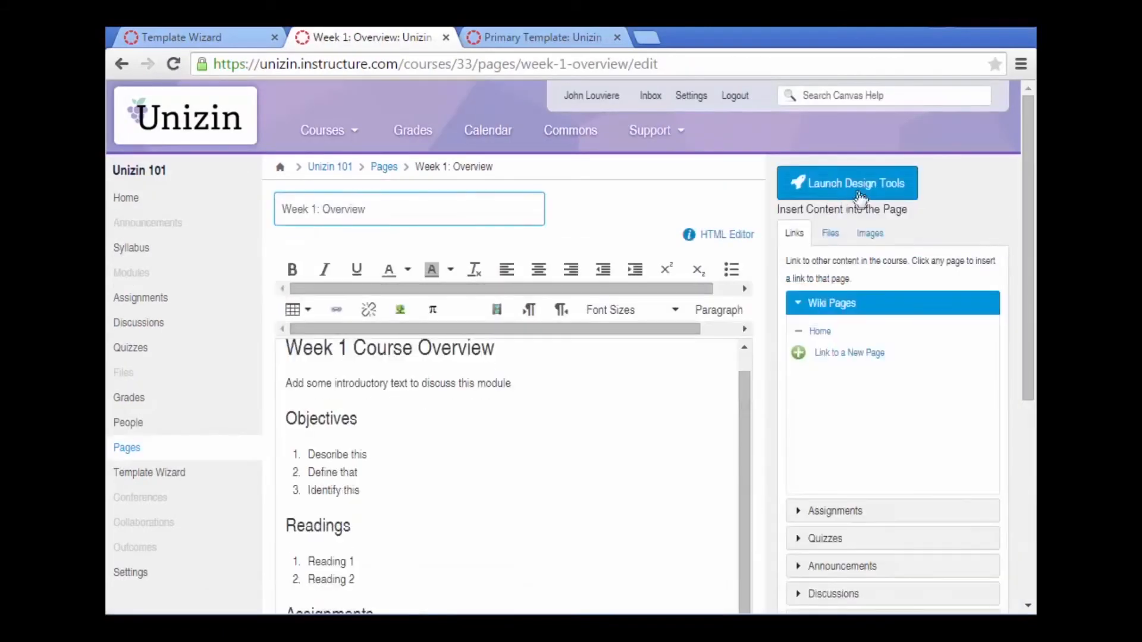
pyautogui.click(849, 183)
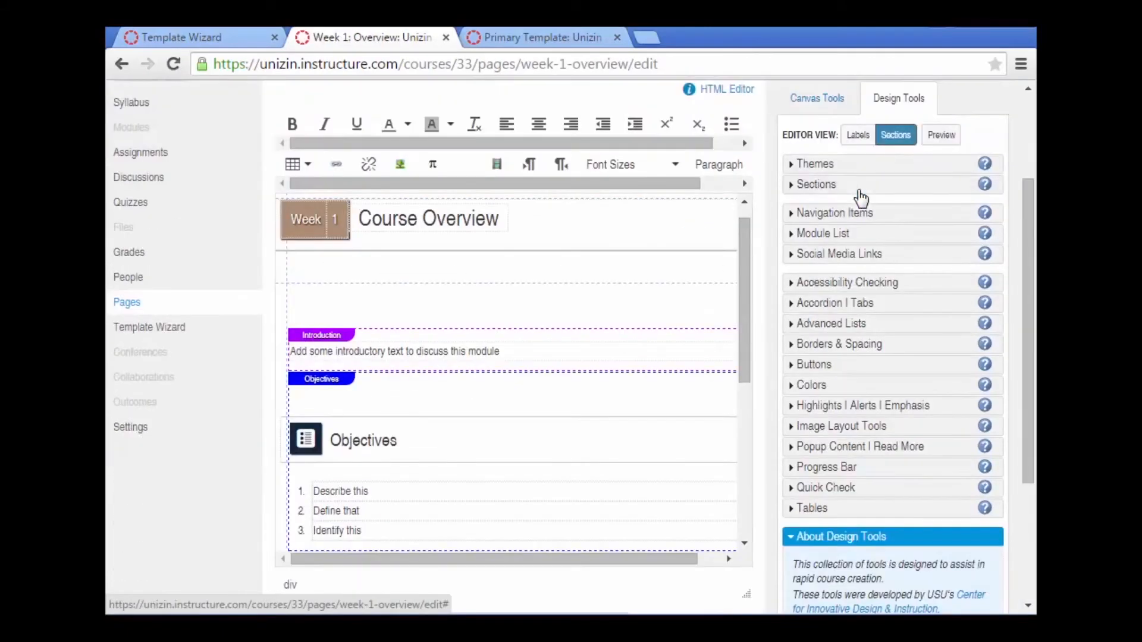
pyautogui.scroll(-3)
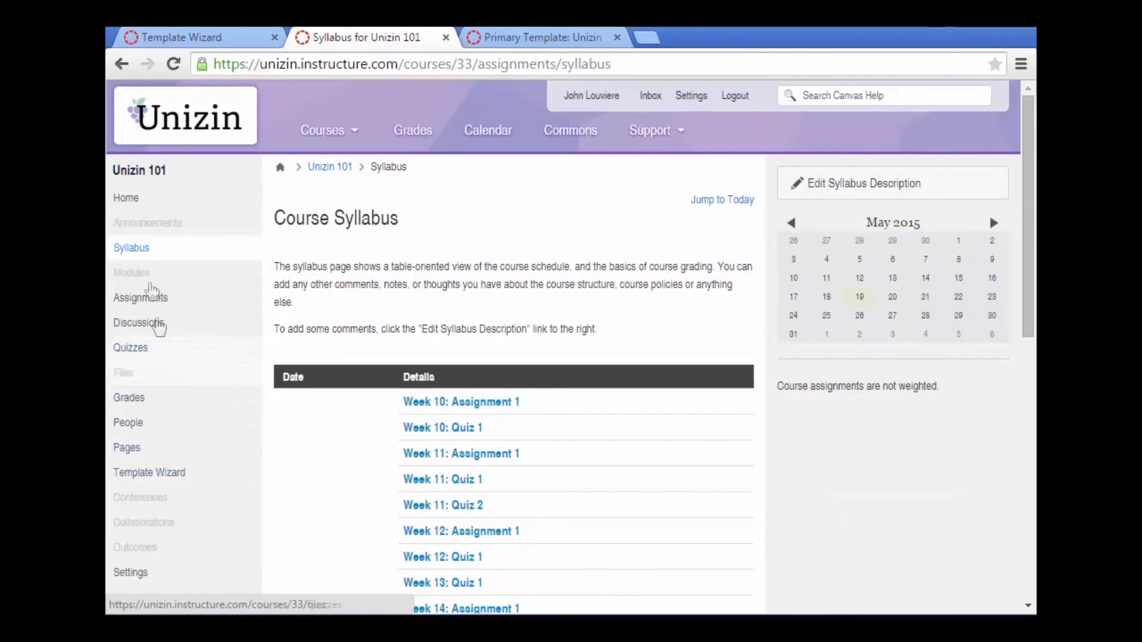
# Return to the course Modules page starting with Week 1: Course Overview.
pyautogui.click(131, 273)
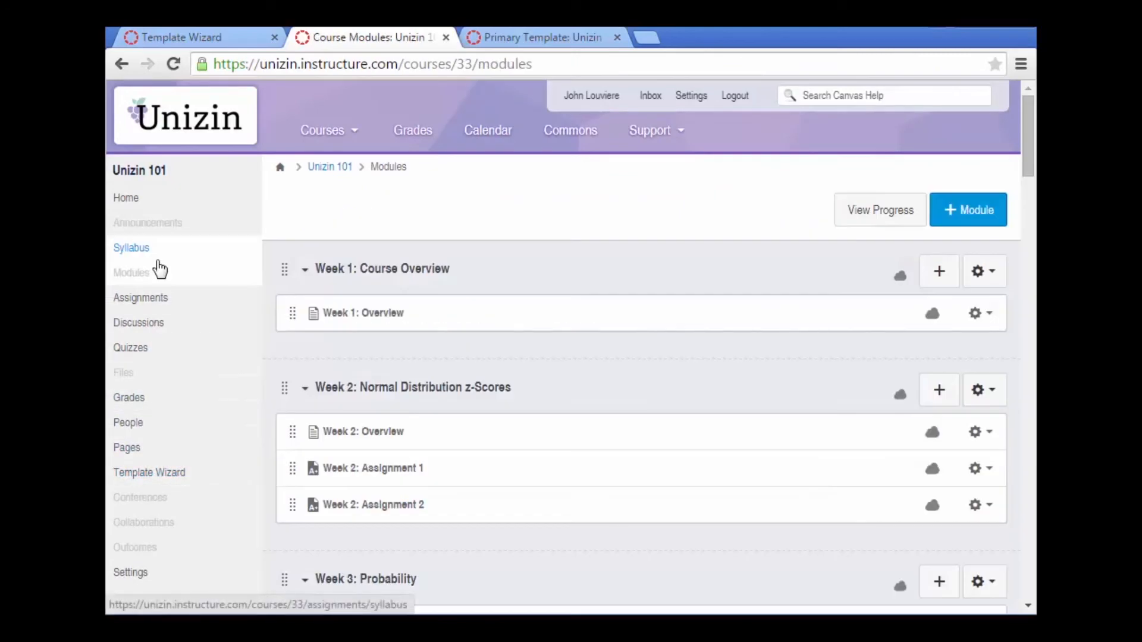